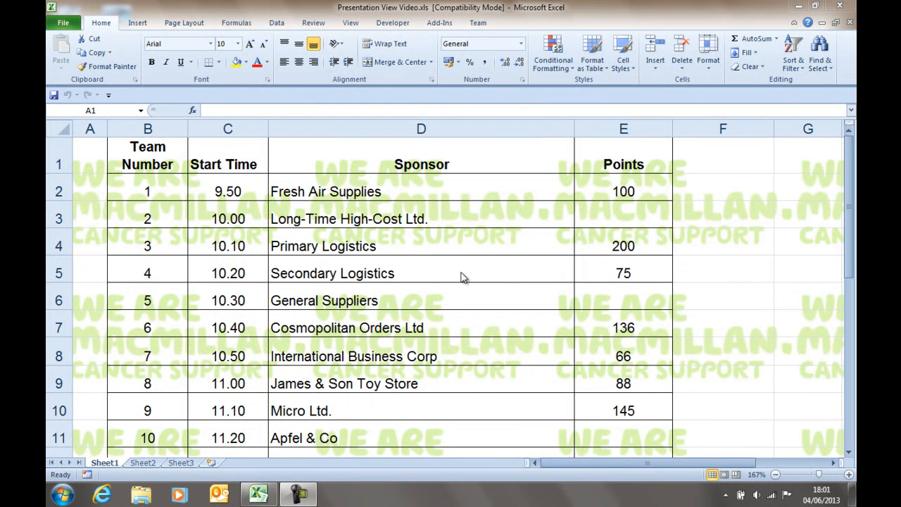
{"action": "mouse_move", "coordinate": [510, 235]}
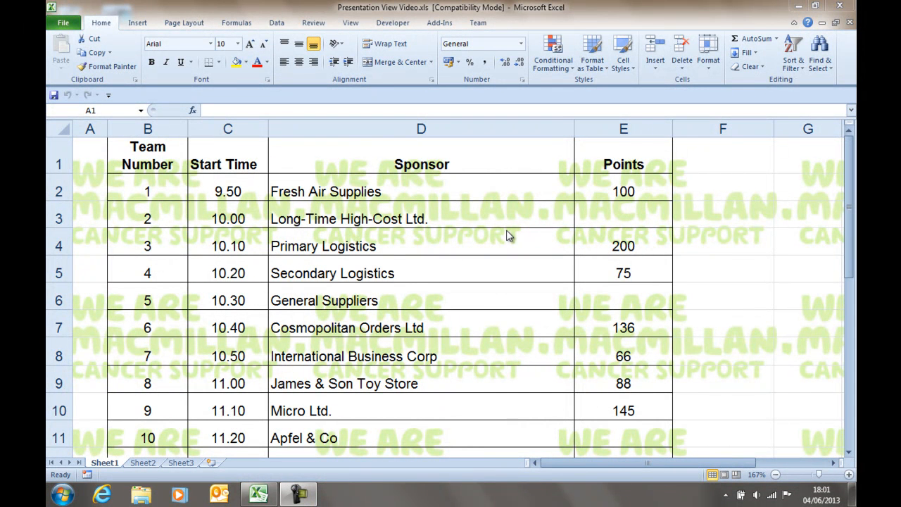
{"action": "mouse_move", "coordinate": [457, 294]}
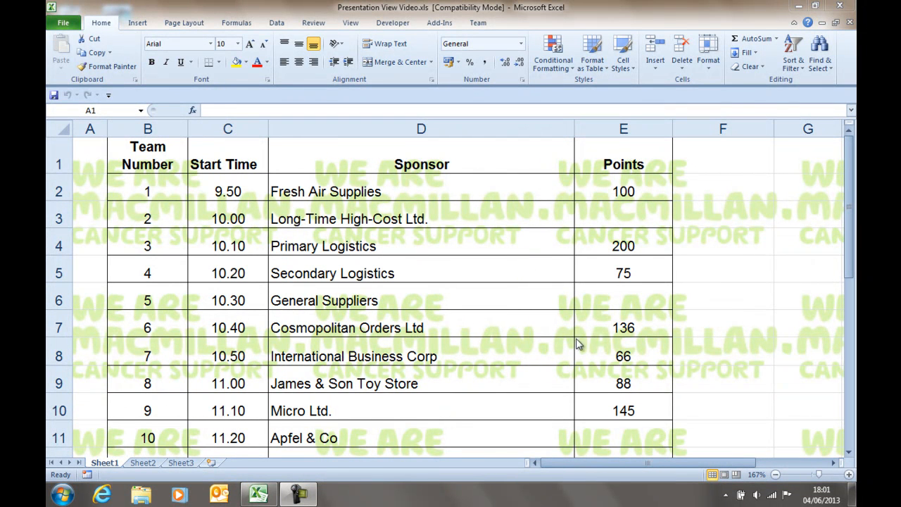
- Select cells A1, E4 (Points) and D3 (sponsor name) in the sponsor table
{"action": "left_click", "coordinate": [90, 158]}
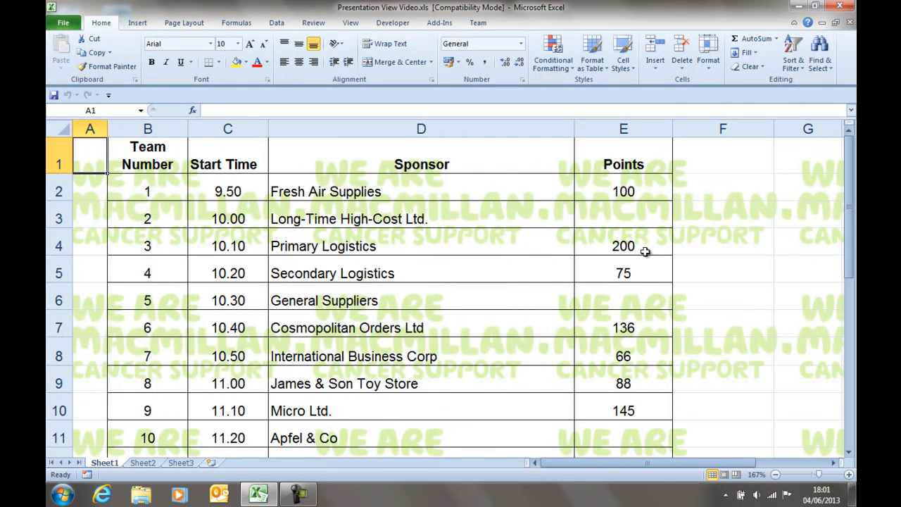
{"action": "left_click", "coordinate": [623, 246]}
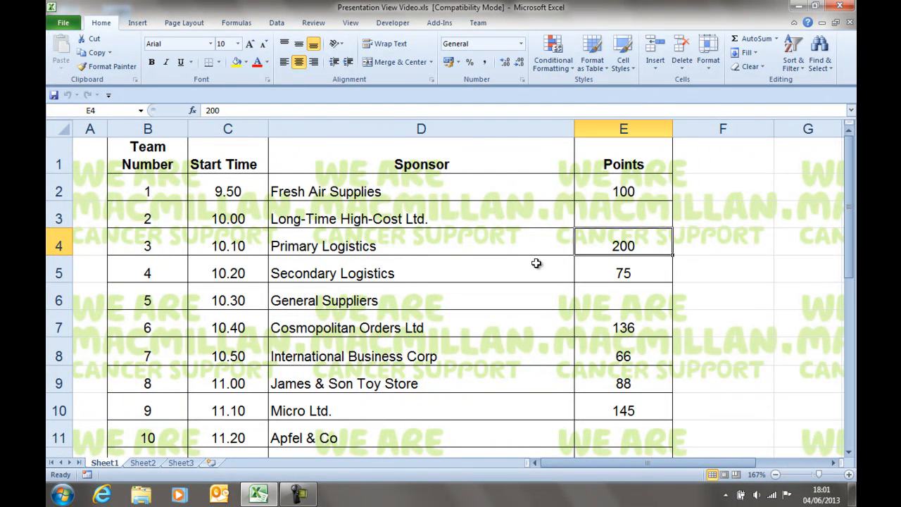
{"action": "mouse_move", "coordinate": [546, 264]}
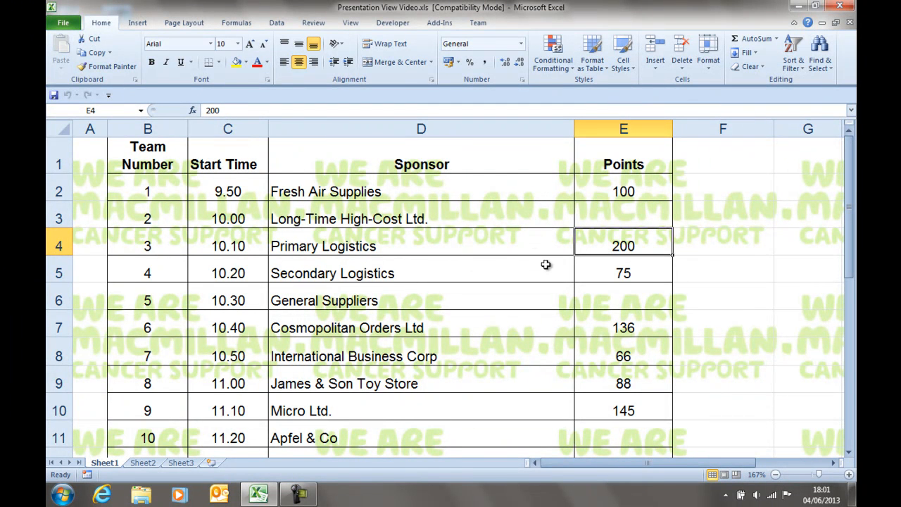
{"action": "mouse_move", "coordinate": [603, 228]}
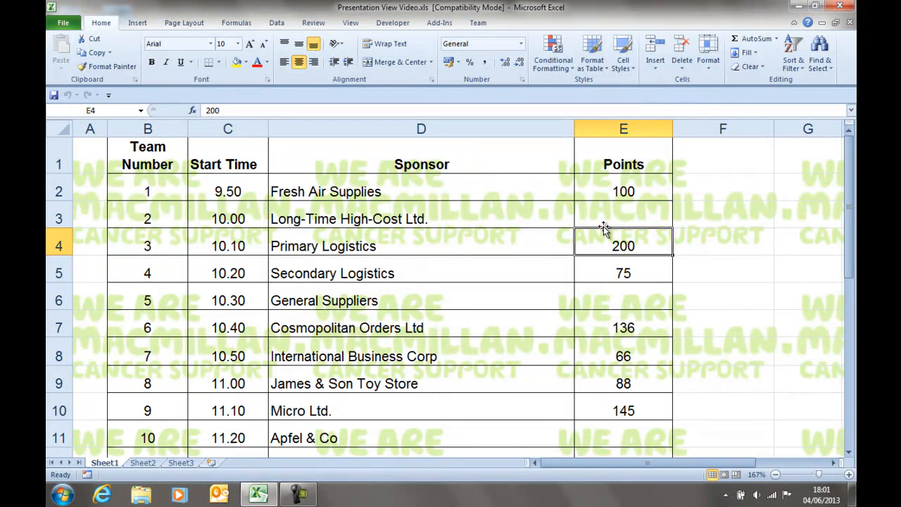
{"action": "left_click", "coordinate": [421, 218]}
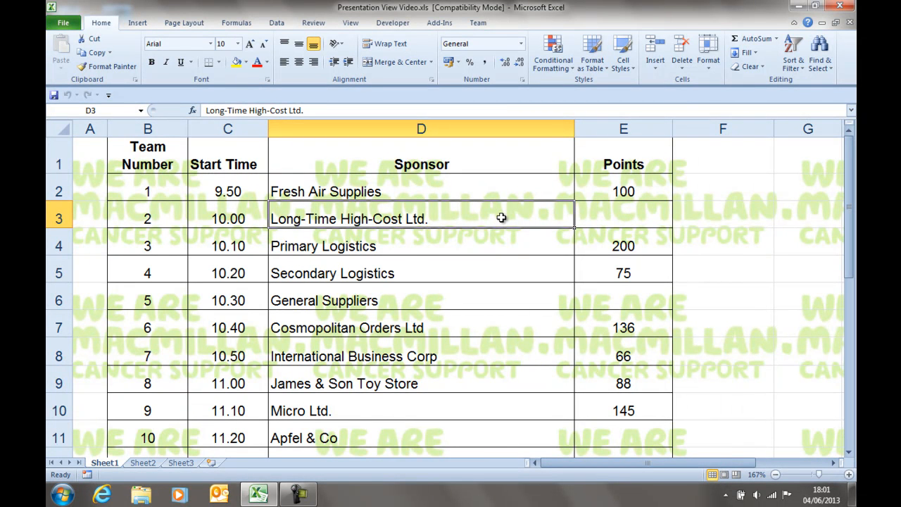
{"action": "mouse_move", "coordinate": [429, 412]}
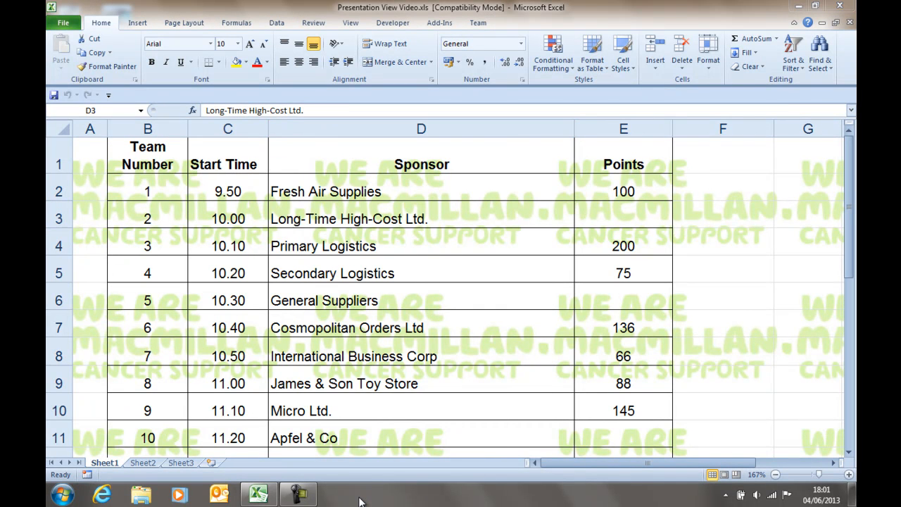
- Turn on Auto-hide the taskbar in Taskbar Properties and confirm with OK
{"action": "right_click", "coordinate": [359, 495]}
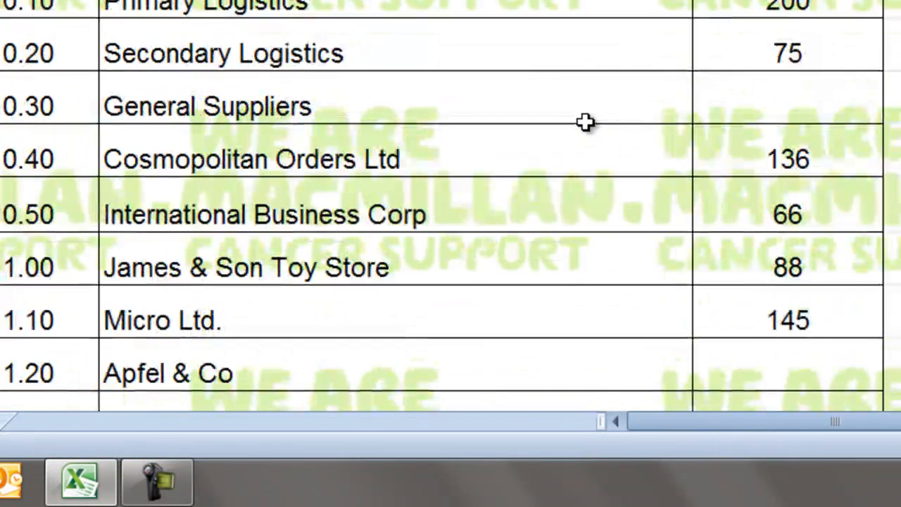
{"action": "mouse_move", "coordinate": [391, 283]}
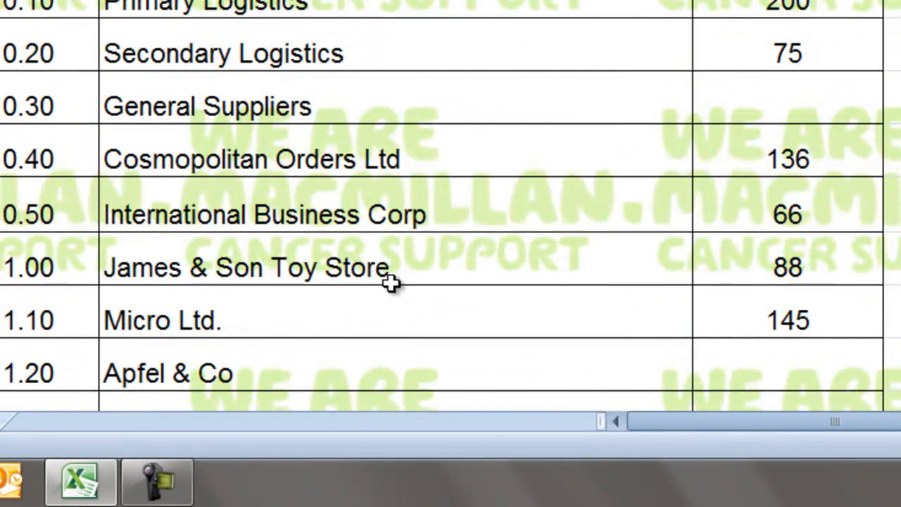
{"action": "right_click", "coordinate": [338, 493]}
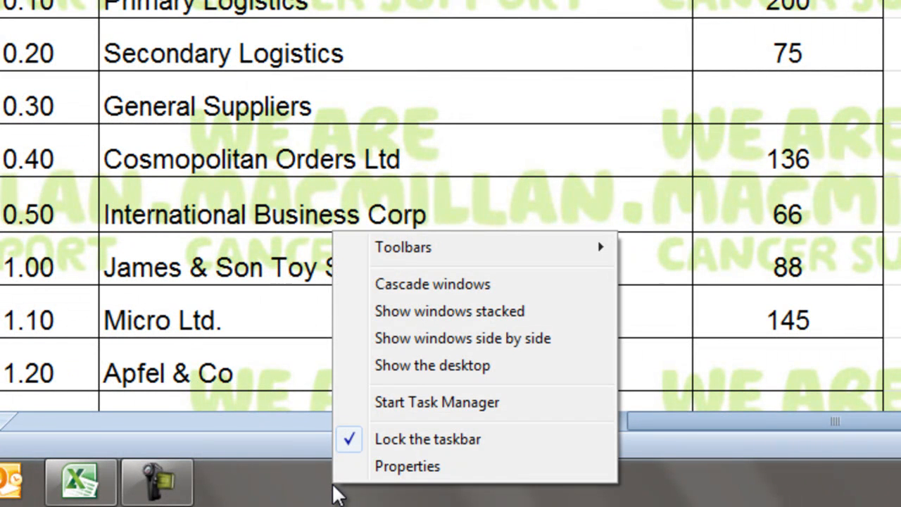
{"action": "mouse_move", "coordinate": [405, 466]}
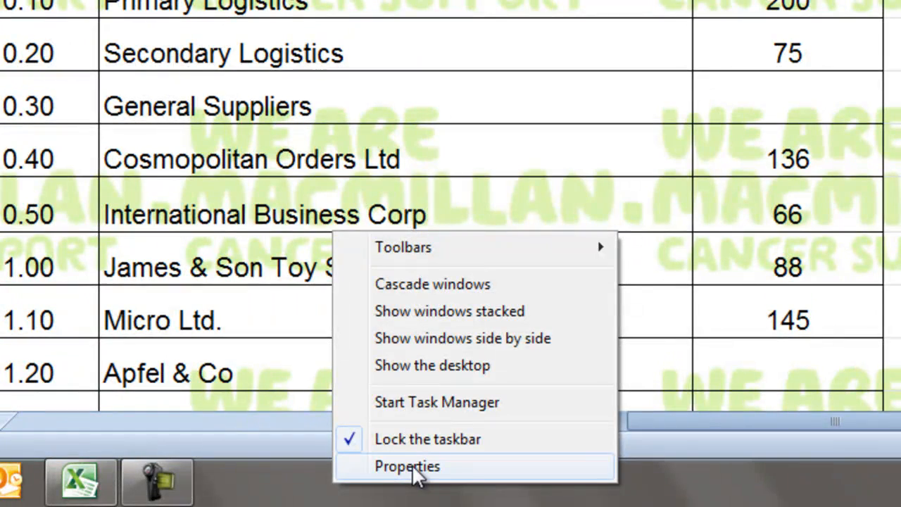
{"action": "left_click", "coordinate": [409, 467]}
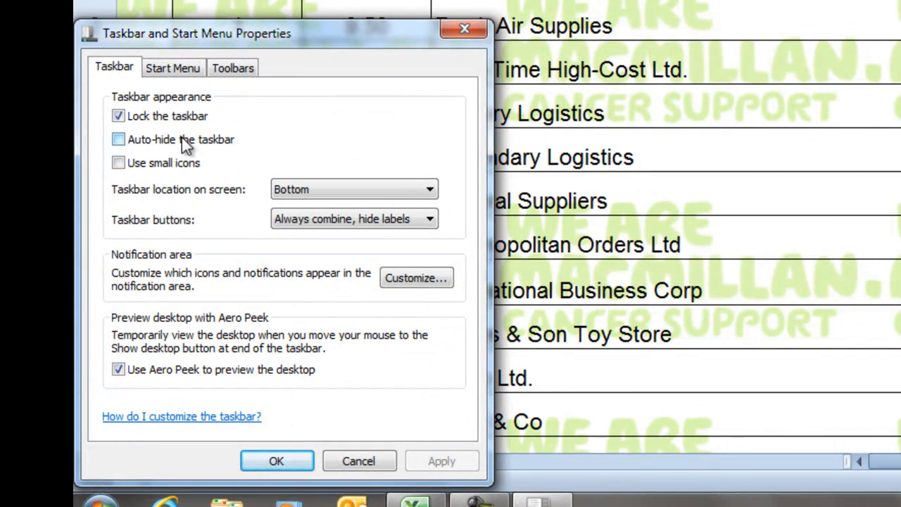
{"action": "left_click", "coordinate": [117, 138]}
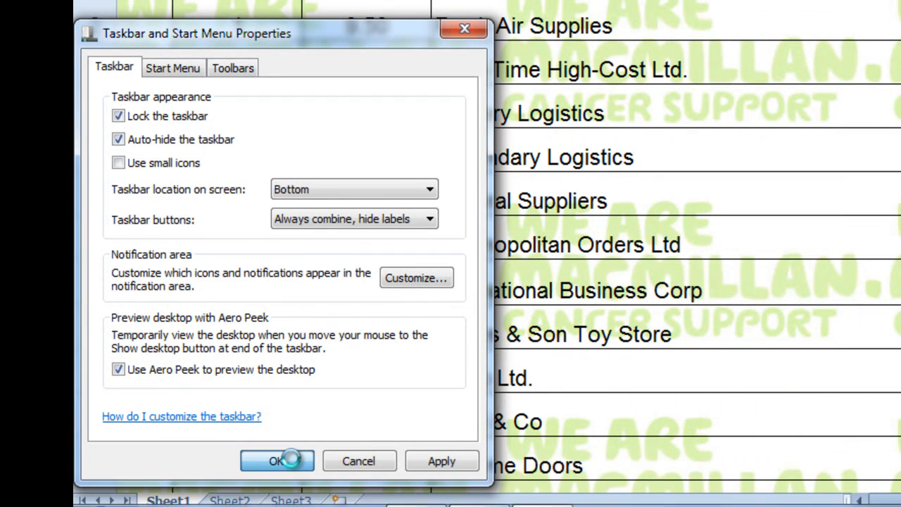
{"action": "left_click", "coordinate": [281, 461]}
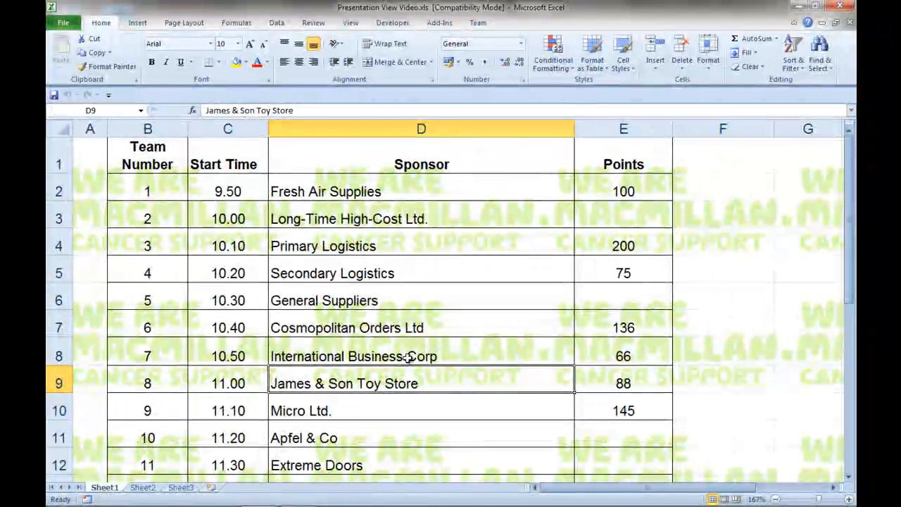
{"action": "mouse_move", "coordinate": [400, 261]}
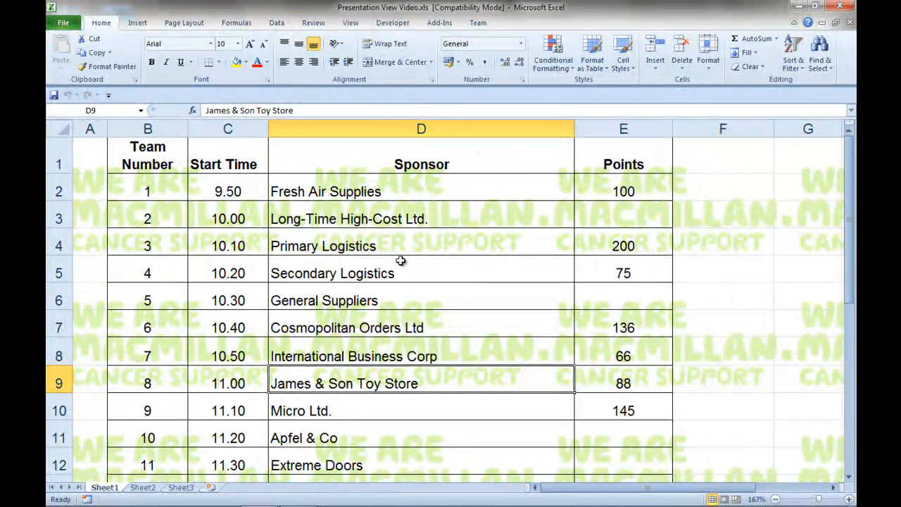
{"action": "mouse_move", "coordinate": [623, 164]}
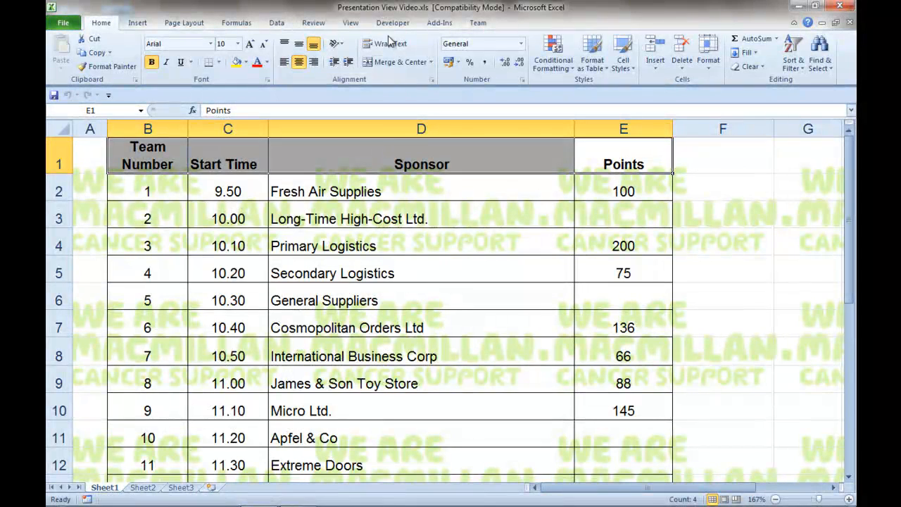
- Add filter dropdowns to the header row and sort Points largest to smallest
{"action": "left_click", "coordinate": [272, 22]}
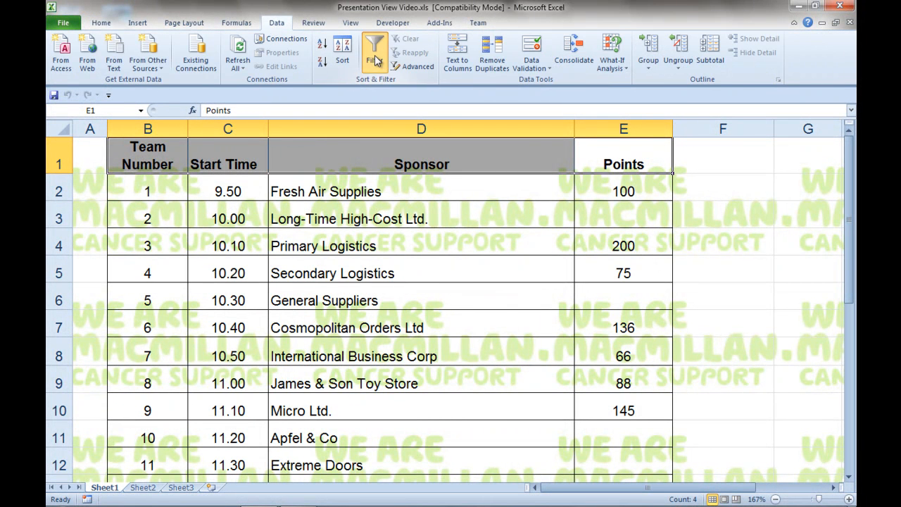
{"action": "left_click", "coordinate": [372, 57]}
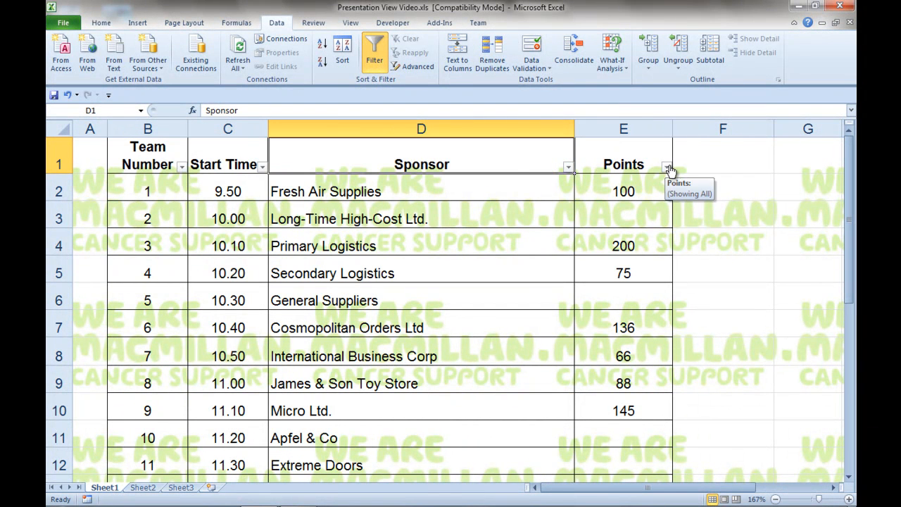
{"action": "left_click", "coordinate": [666, 167]}
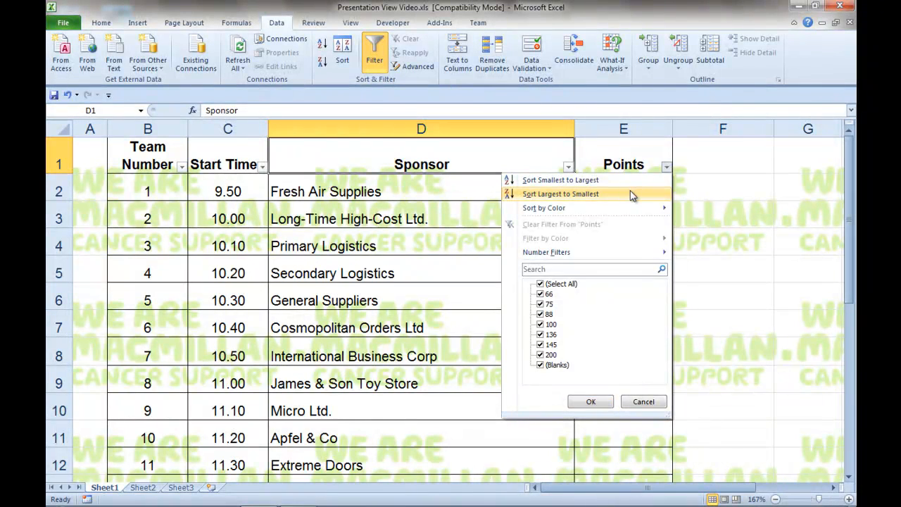
{"action": "left_click", "coordinate": [562, 194]}
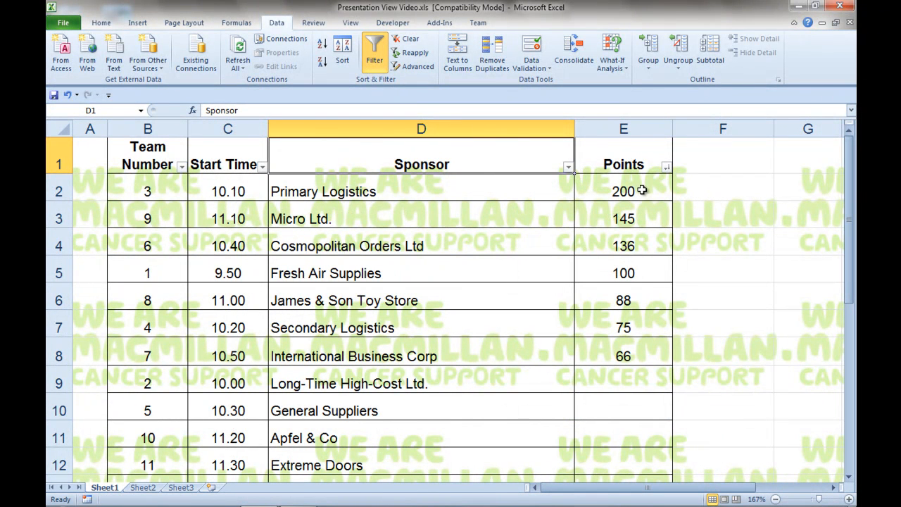
- Re-sort the rows by Team Number, smallest to largest
{"action": "left_click", "coordinate": [623, 356]}
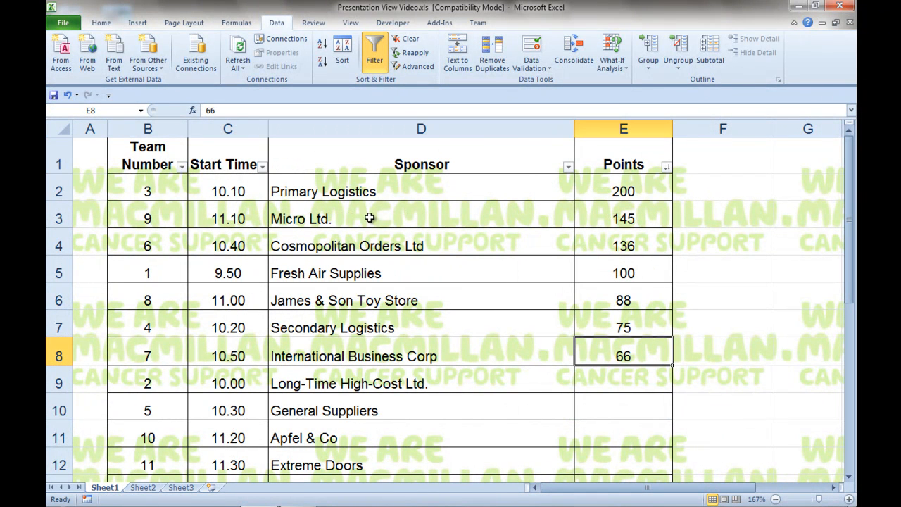
{"action": "left_click", "coordinate": [182, 167]}
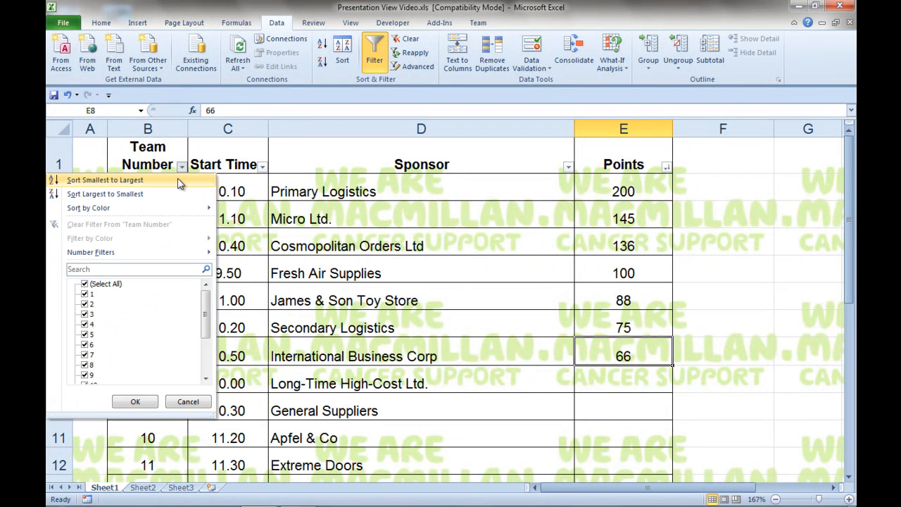
{"action": "left_click", "coordinate": [104, 180]}
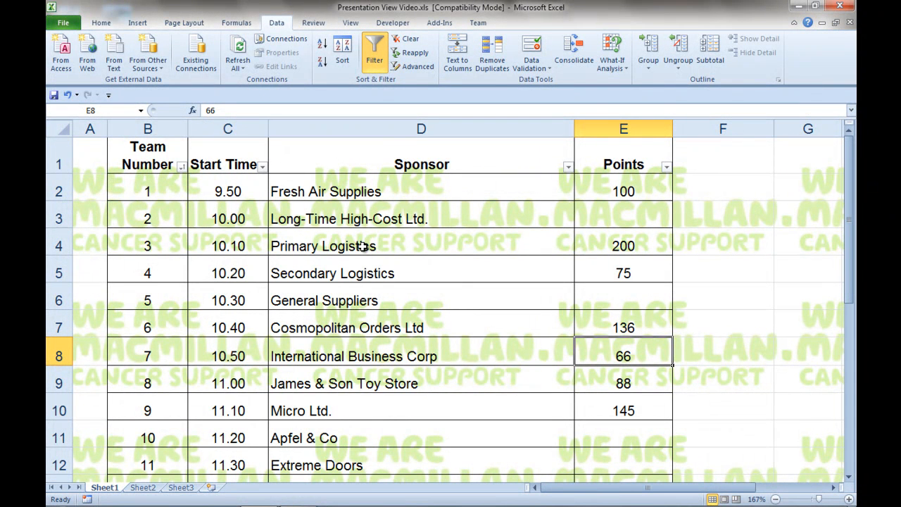
{"action": "mouse_move", "coordinate": [430, 211]}
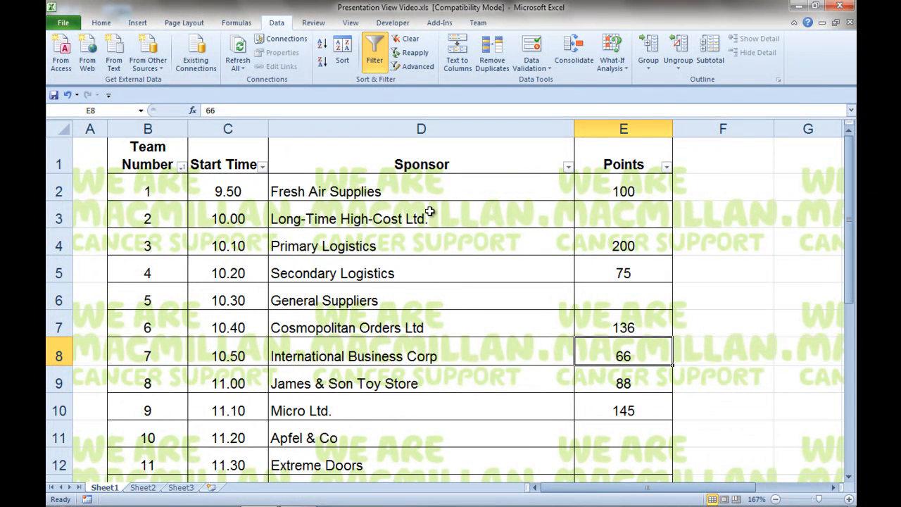
{"action": "mouse_move", "coordinate": [444, 208]}
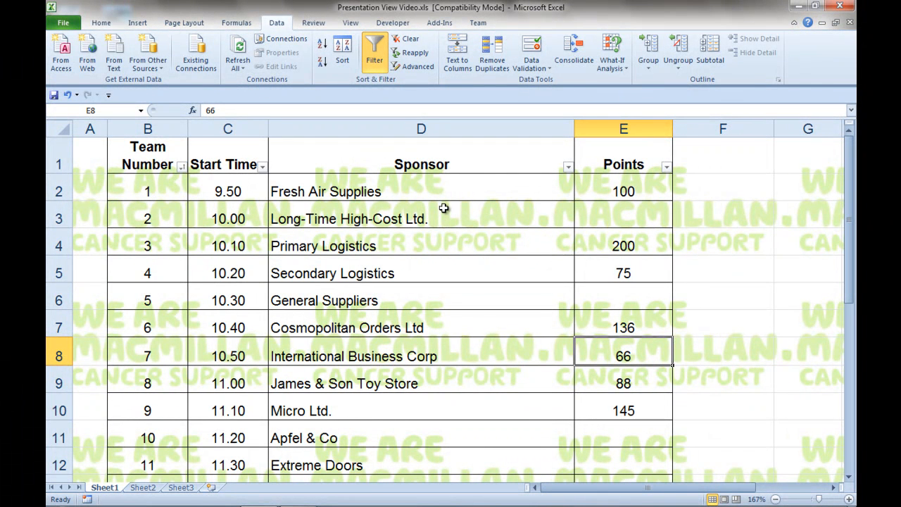
{"action": "mouse_move", "coordinate": [376, 51]}
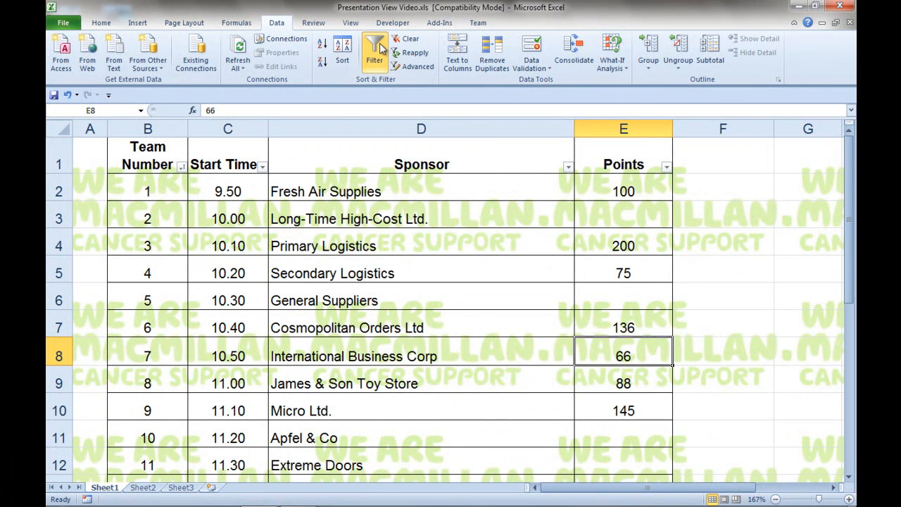
- Switch the sponsor points workbook to Full Screen view from the View tab
{"action": "left_click", "coordinate": [347, 22]}
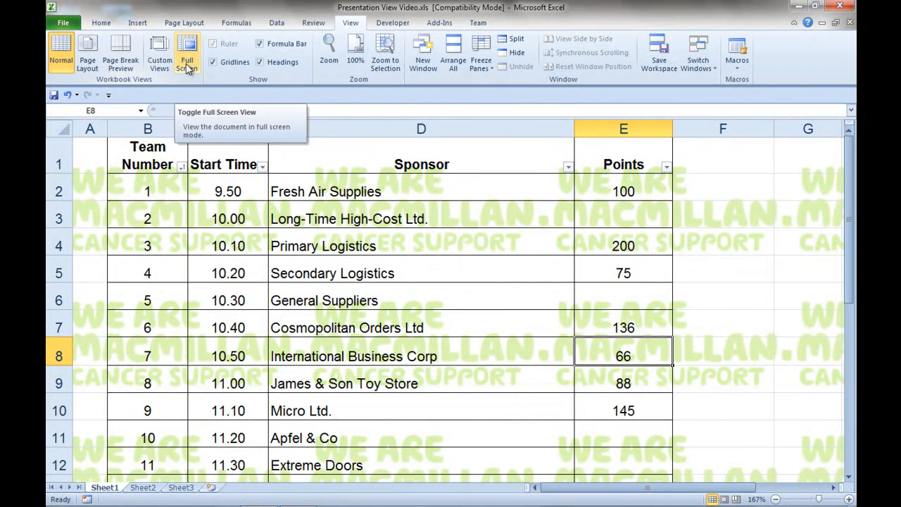
{"action": "left_click", "coordinate": [185, 55]}
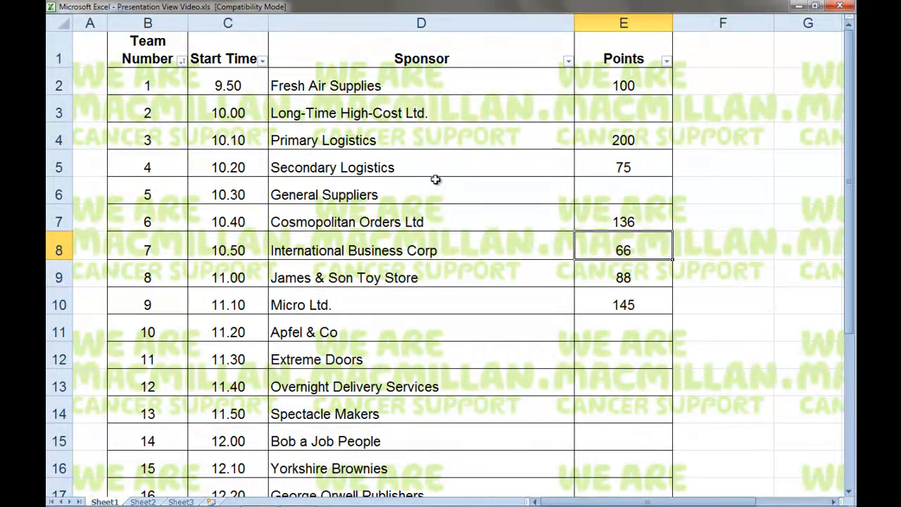
{"action": "mouse_move", "coordinate": [505, 118]}
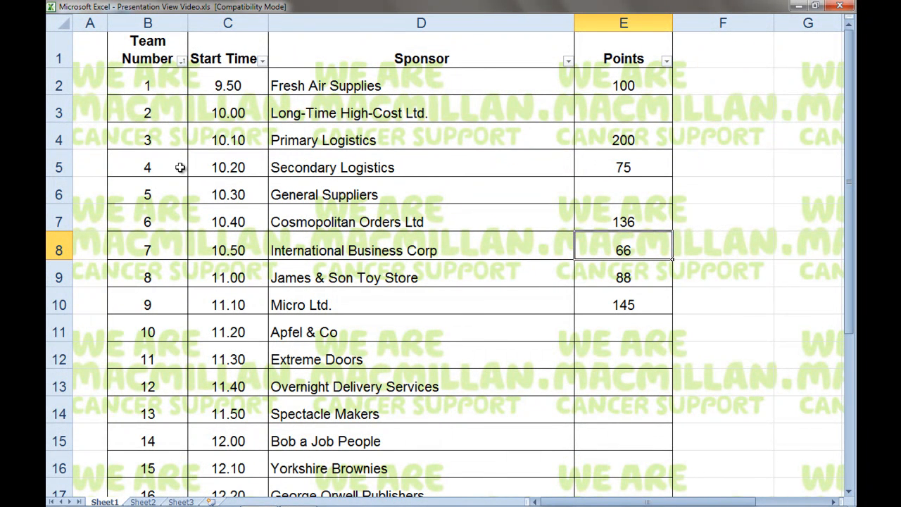
{"action": "mouse_move", "coordinate": [683, 158]}
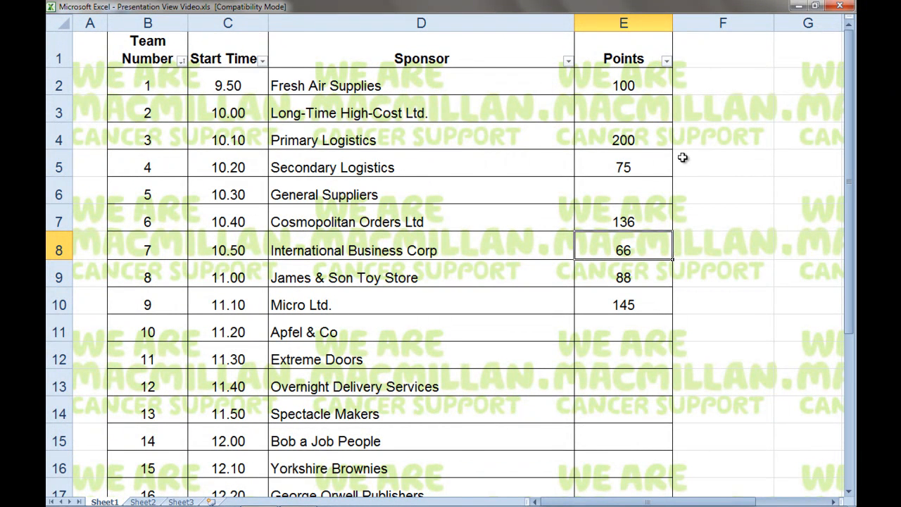
{"action": "mouse_move", "coordinate": [422, 167]}
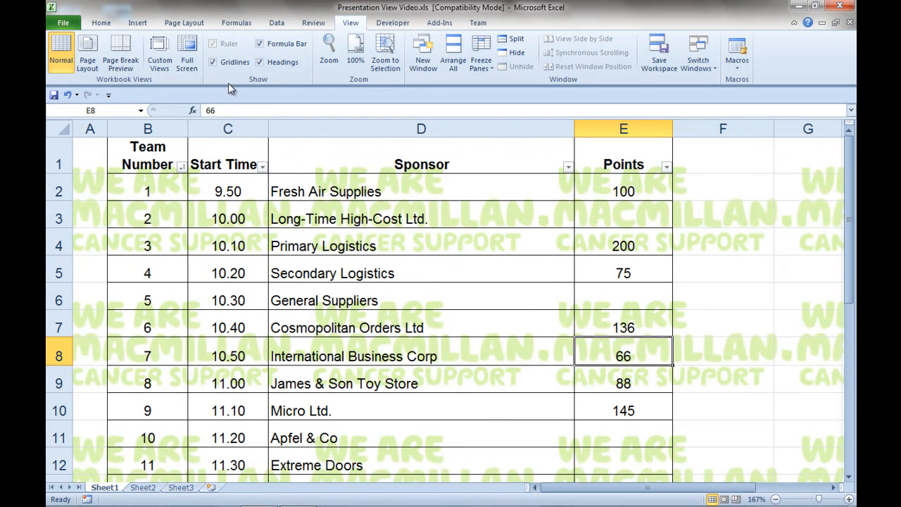
{"action": "mouse_move", "coordinate": [275, 87]}
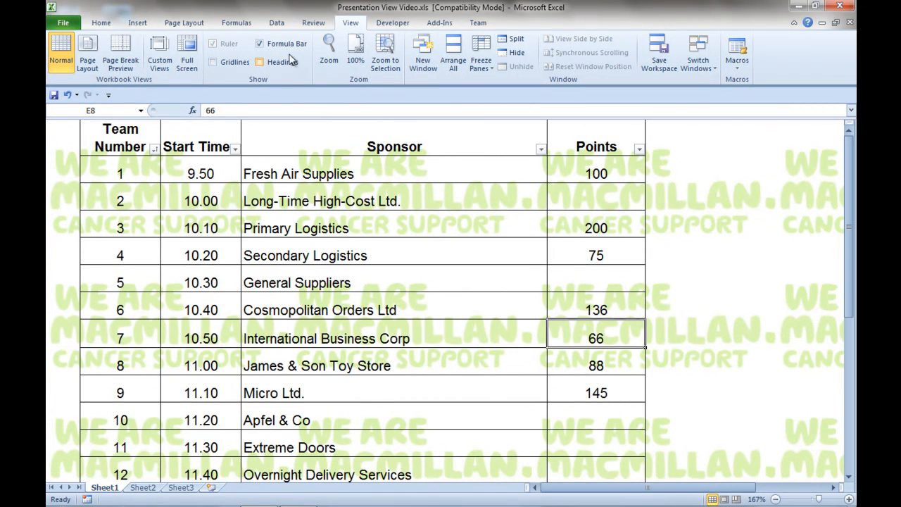
- Hide the formula bar and display the sponsor table in Full Screen
{"action": "left_click", "coordinate": [259, 43]}
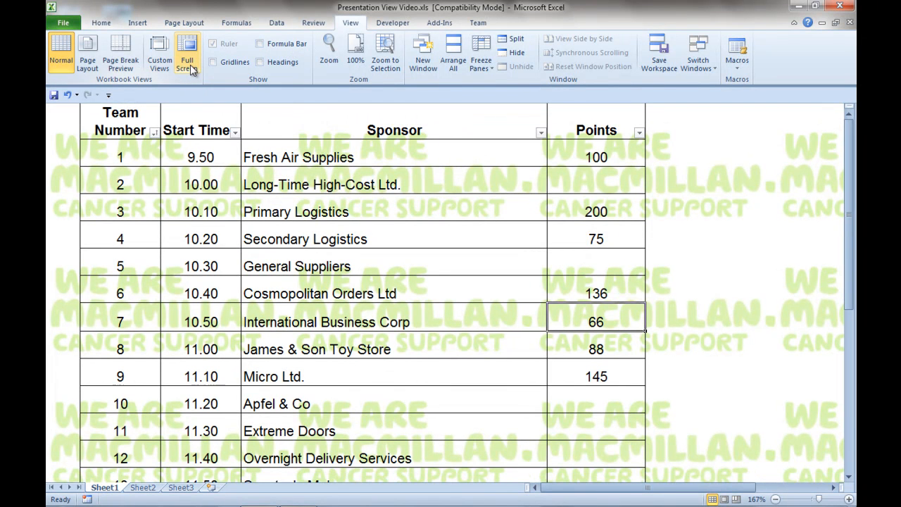
{"action": "left_click", "coordinate": [185, 51]}
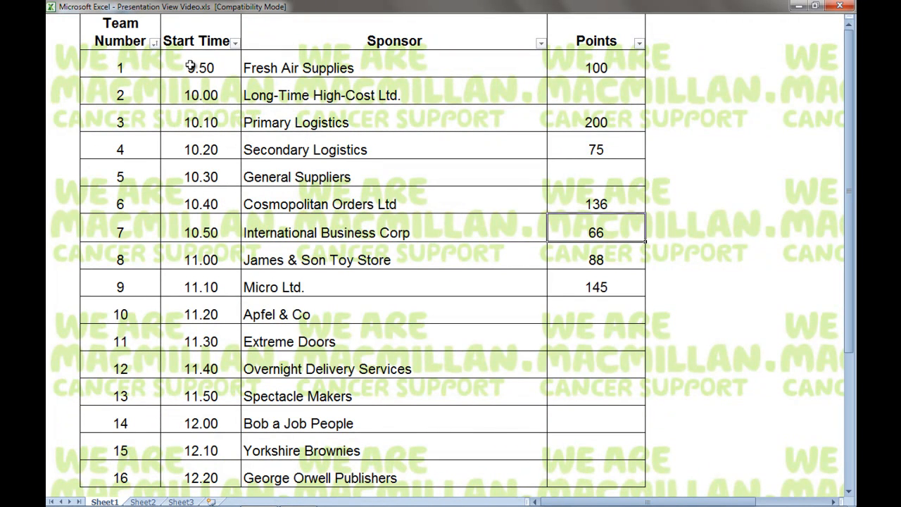
{"action": "mouse_move", "coordinate": [414, 196]}
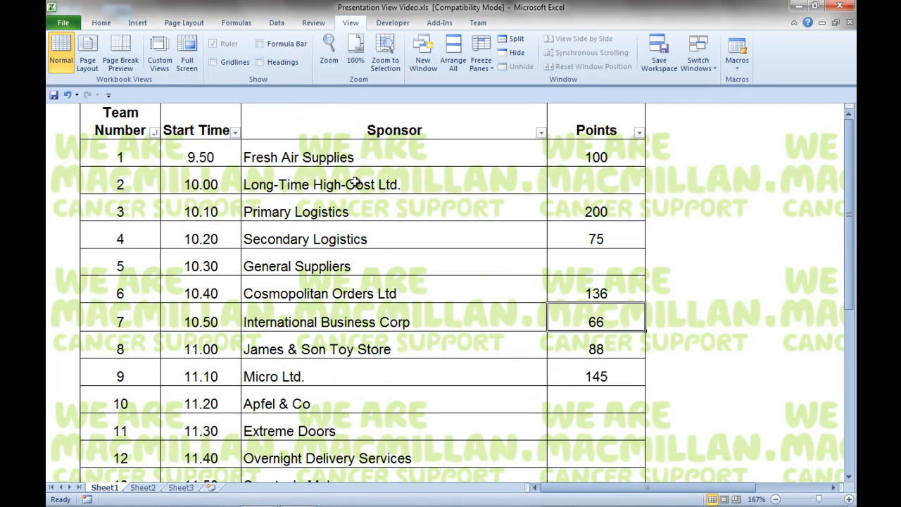
{"action": "mouse_move", "coordinate": [277, 69]}
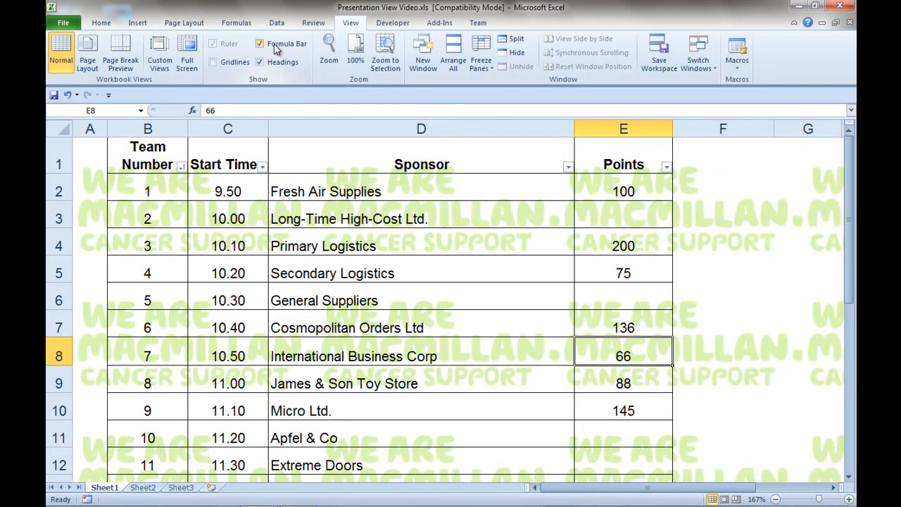
- Show gridlines again, select the Long-Time High-Cost Ltd. cell, and preview Full Screen
{"action": "left_click", "coordinate": [215, 62]}
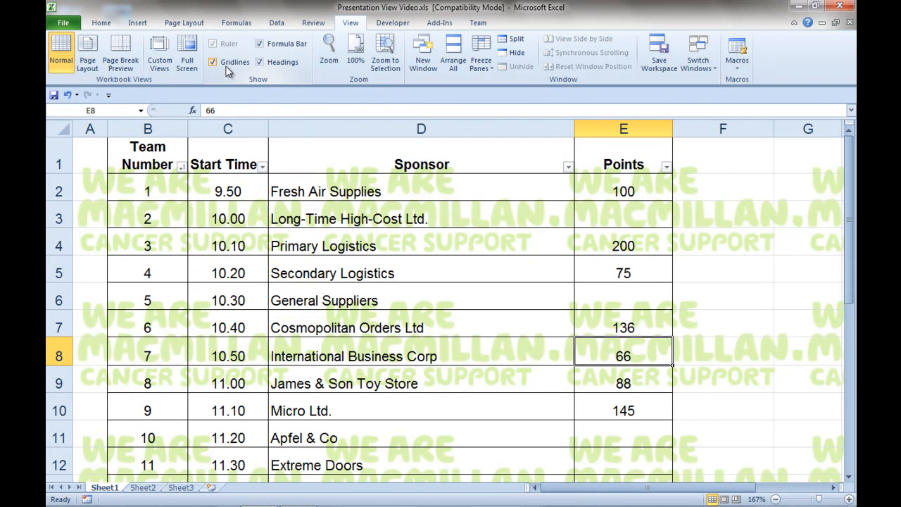
{"action": "left_click", "coordinate": [351, 218]}
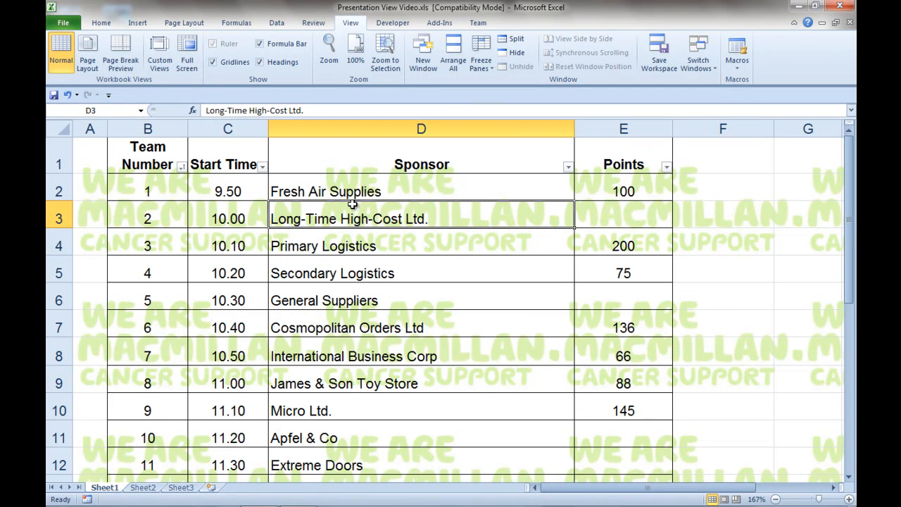
{"action": "mouse_move", "coordinate": [416, 233]}
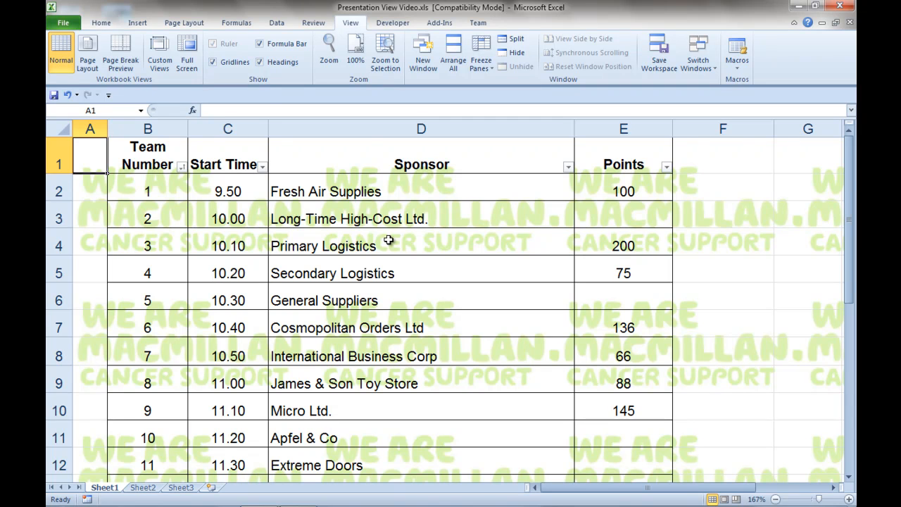
{"action": "left_click", "coordinate": [187, 51]}
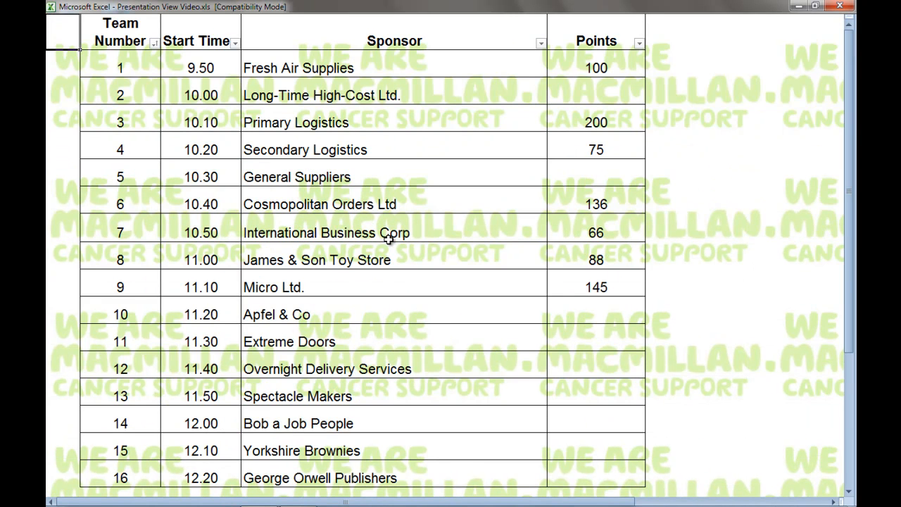
{"action": "mouse_move", "coordinate": [412, 232]}
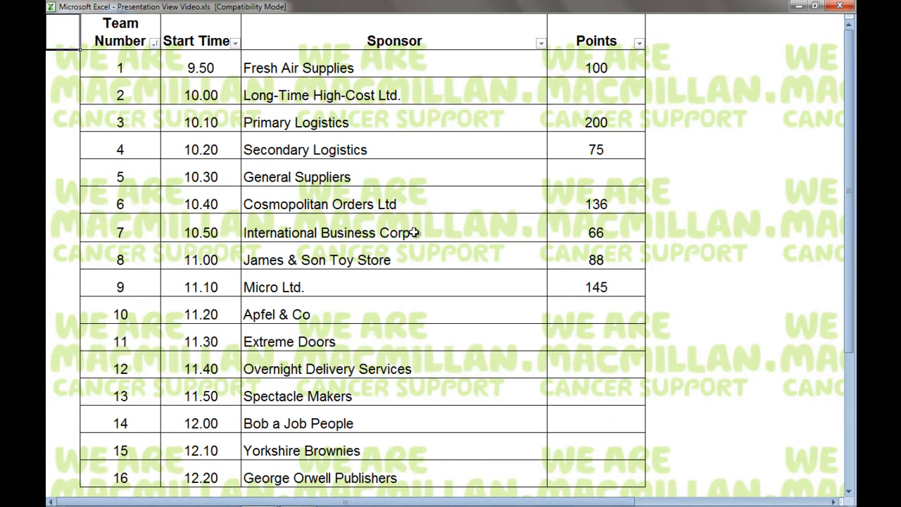
{"action": "mouse_move", "coordinate": [334, 204]}
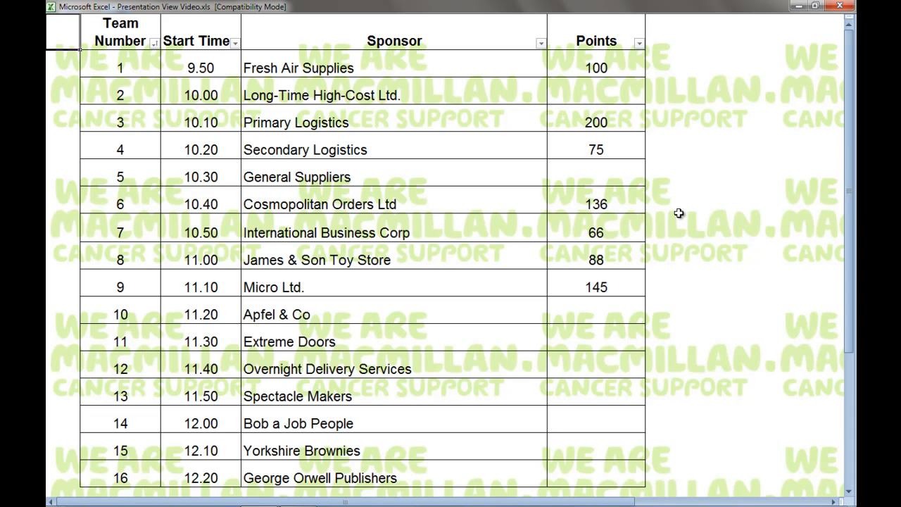
{"action": "mouse_move", "coordinate": [83, 487]}
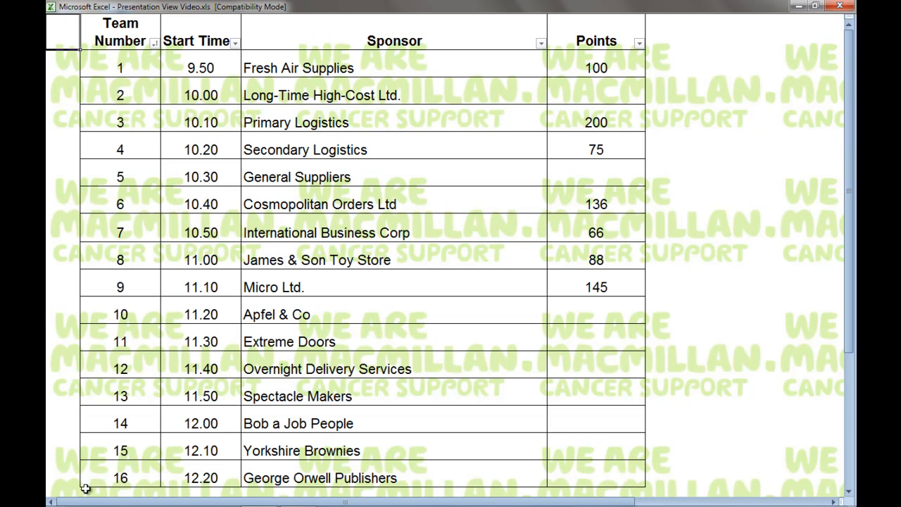
{"action": "mouse_move", "coordinate": [85, 488]}
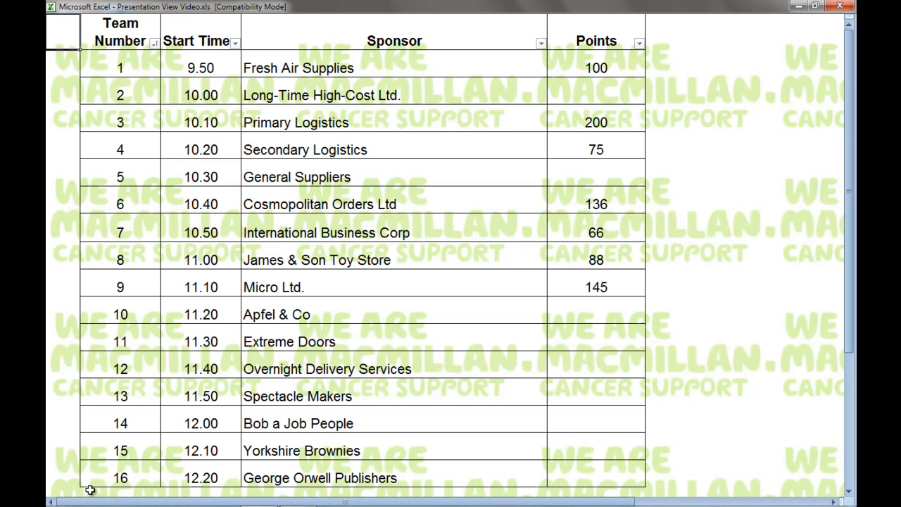
{"action": "mouse_move", "coordinate": [518, 396]}
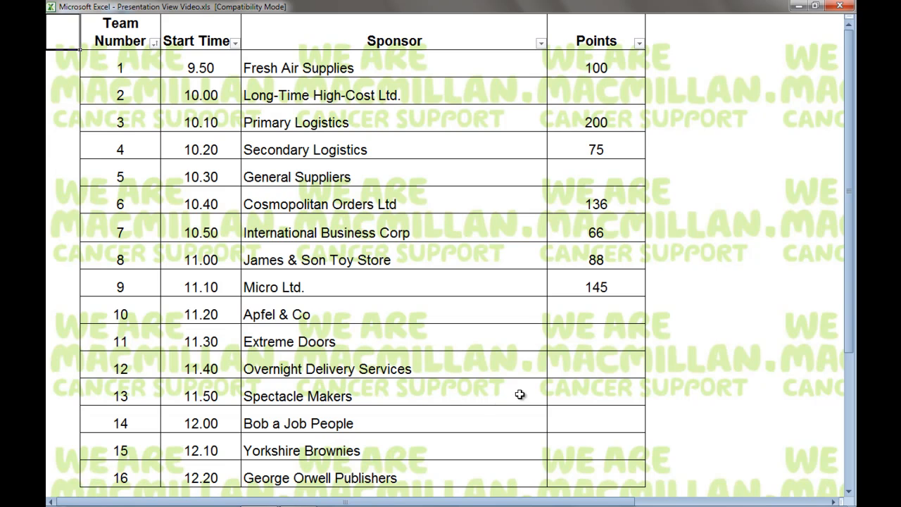
{"action": "mouse_move", "coordinate": [762, 231]}
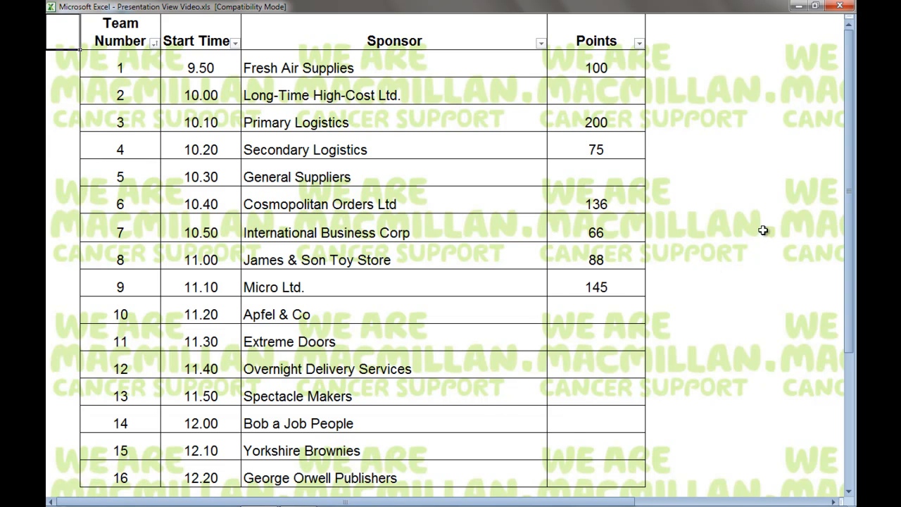
{"action": "mouse_move", "coordinate": [745, 212]}
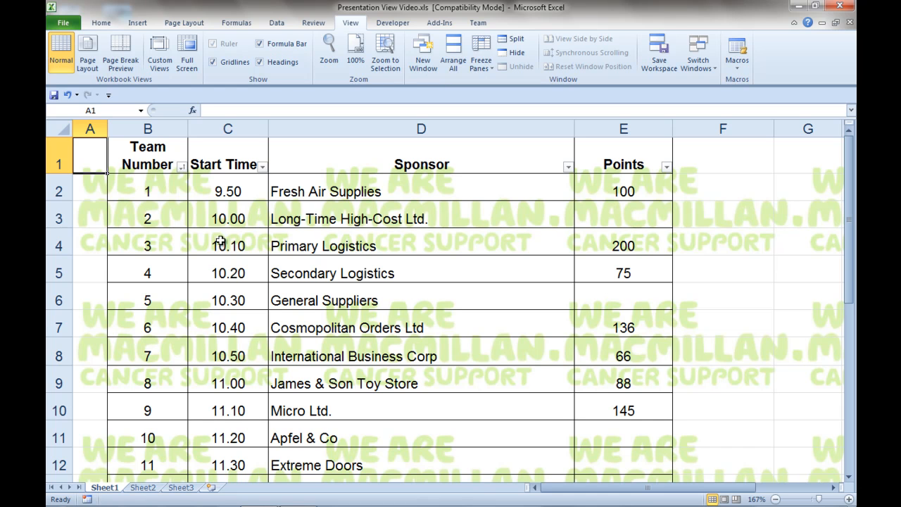
{"action": "mouse_move", "coordinate": [371, 251]}
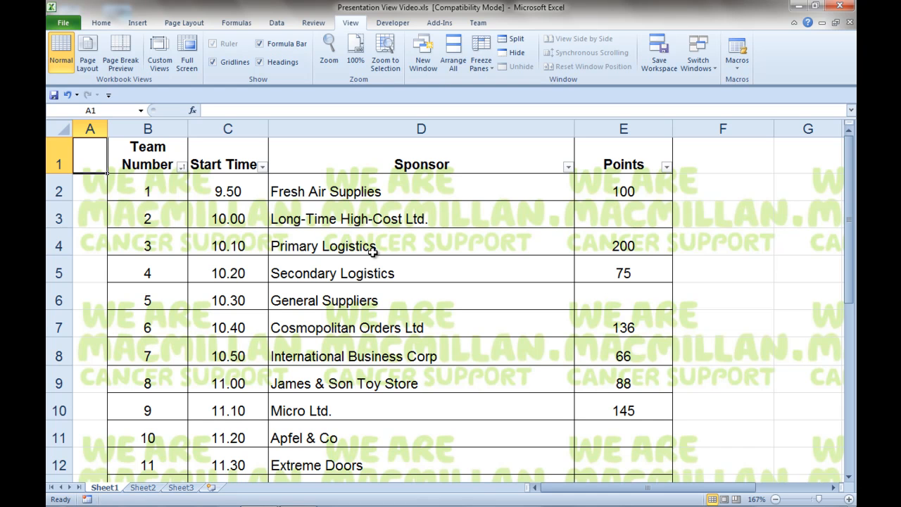
{"action": "mouse_move", "coordinate": [348, 242]}
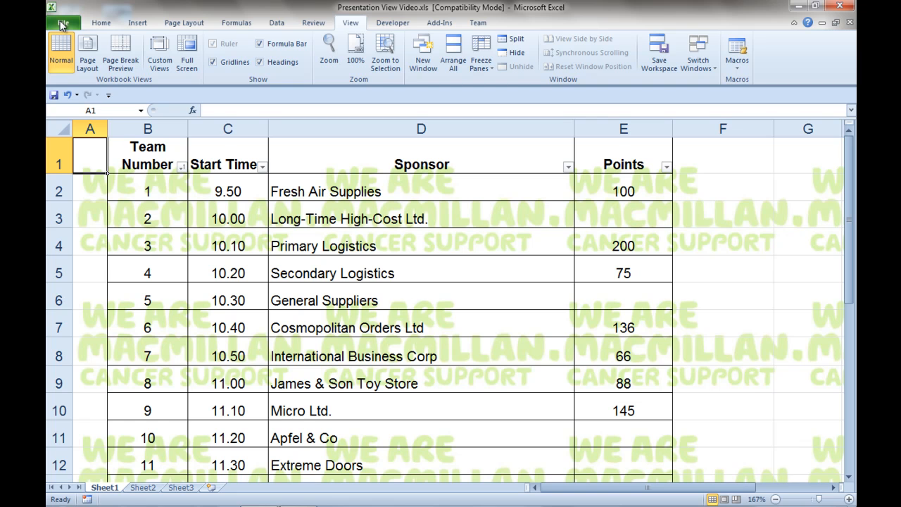
- Go through File > Options > Trust Center to open Trust Center Settings
{"action": "left_click", "coordinate": [66, 23]}
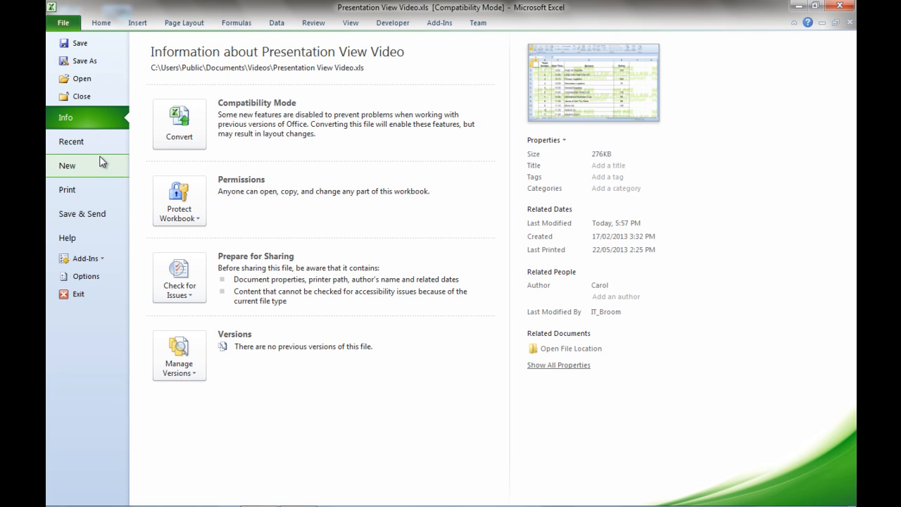
{"action": "mouse_move", "coordinate": [97, 281]}
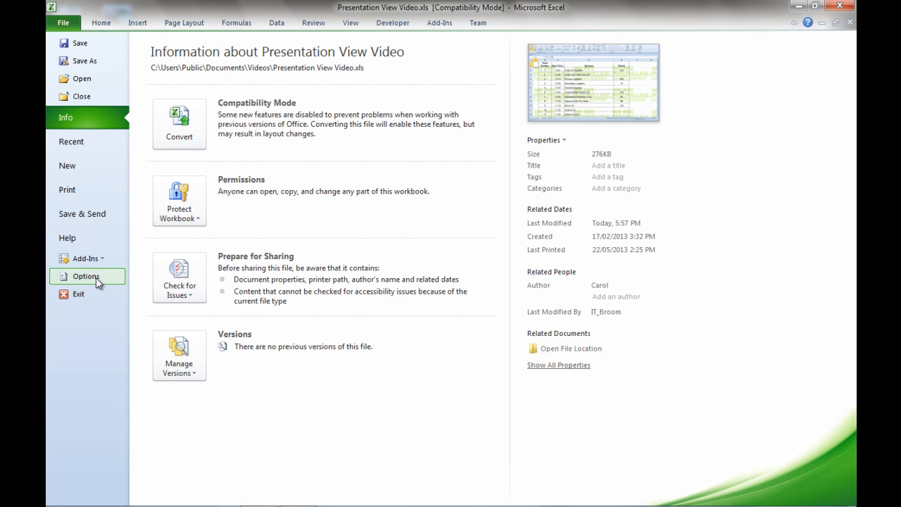
{"action": "left_click", "coordinate": [84, 277]}
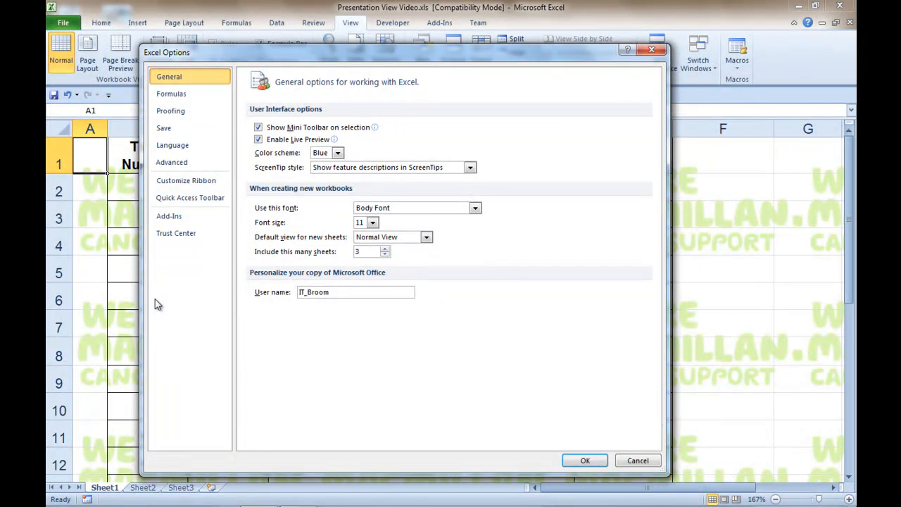
{"action": "mouse_move", "coordinate": [319, 343]}
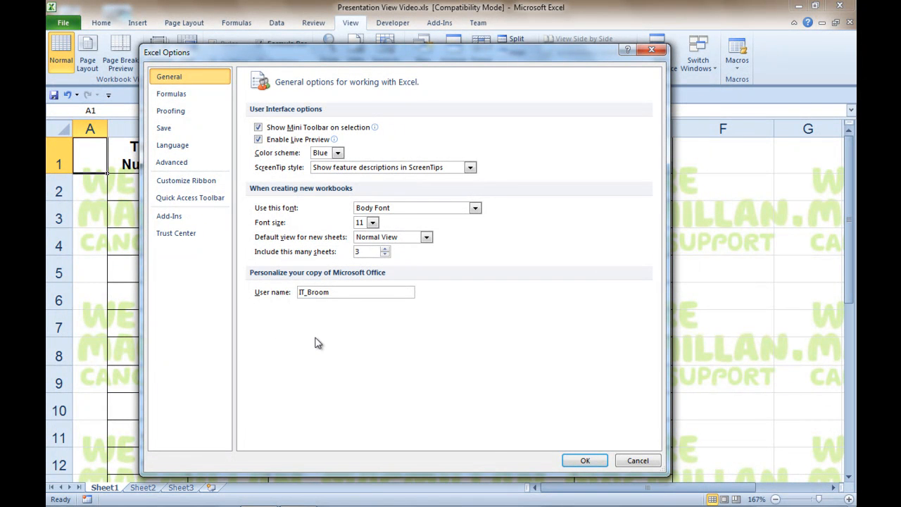
{"action": "mouse_move", "coordinate": [196, 275]}
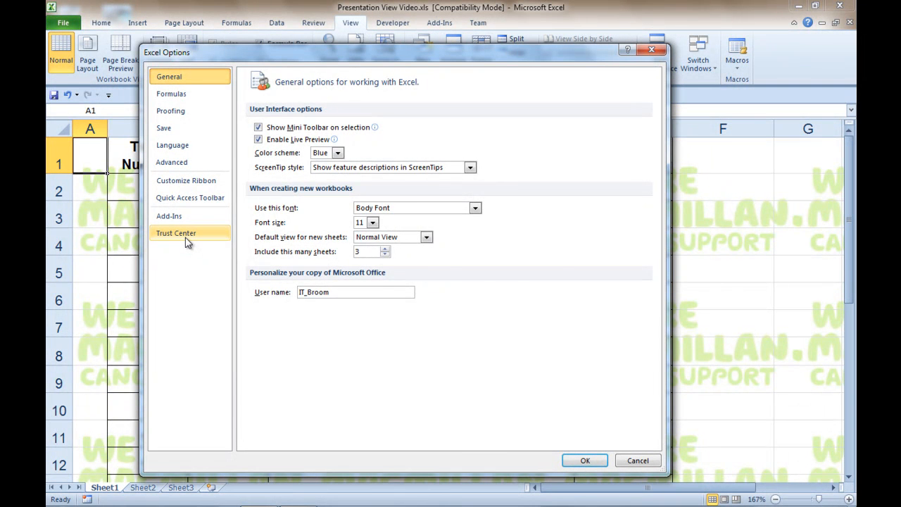
{"action": "left_click", "coordinate": [176, 233]}
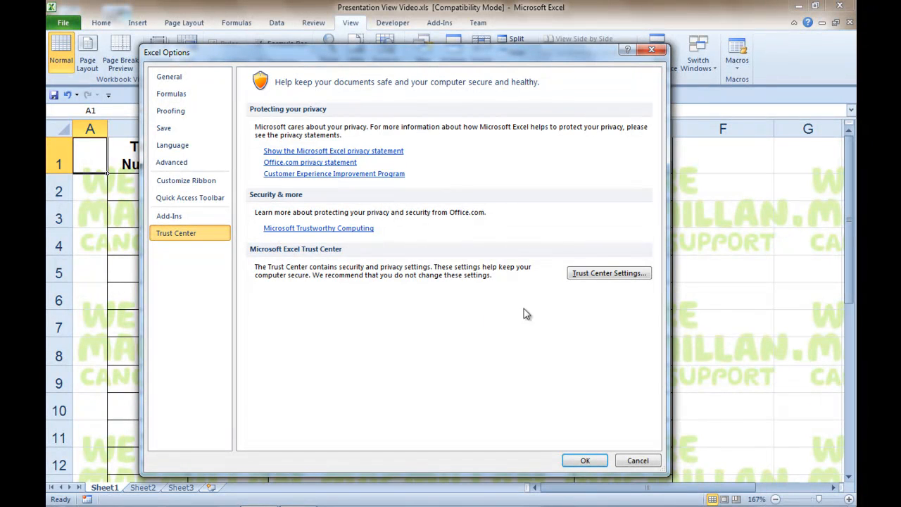
{"action": "mouse_move", "coordinate": [609, 274]}
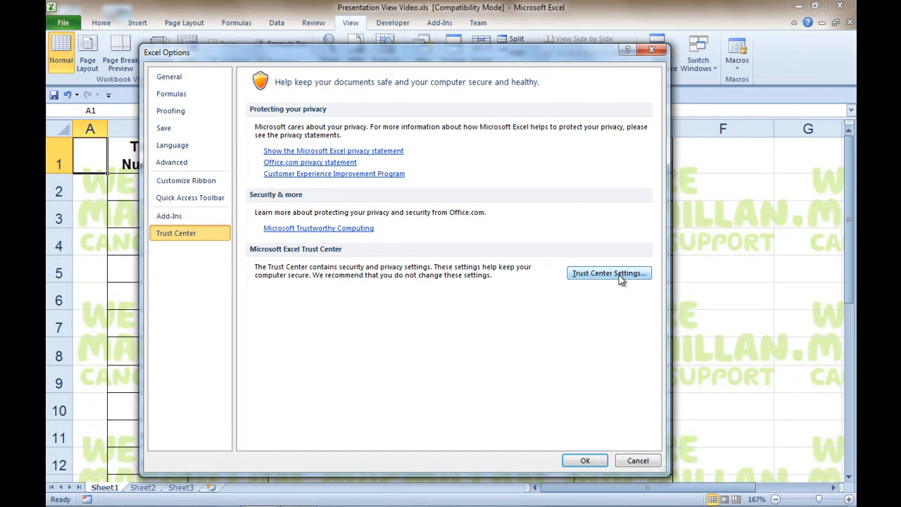
{"action": "left_click", "coordinate": [609, 273]}
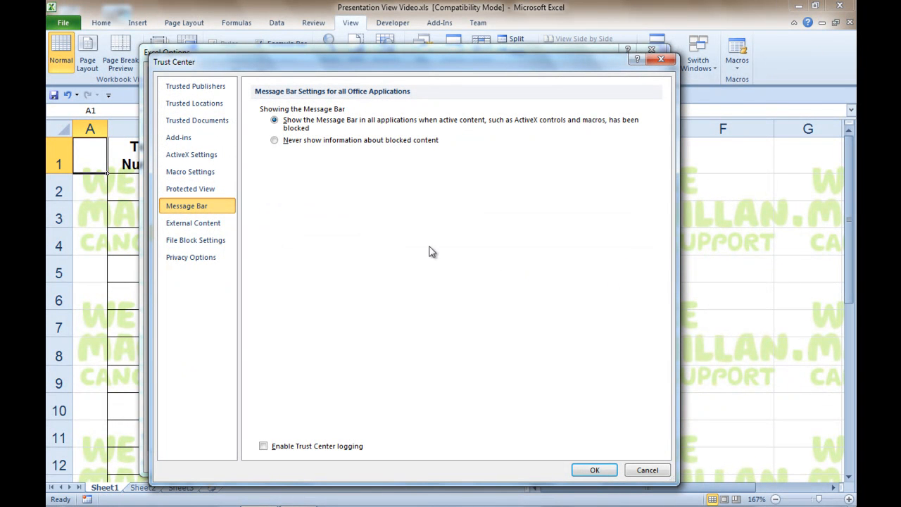
{"action": "mouse_move", "coordinate": [372, 225]}
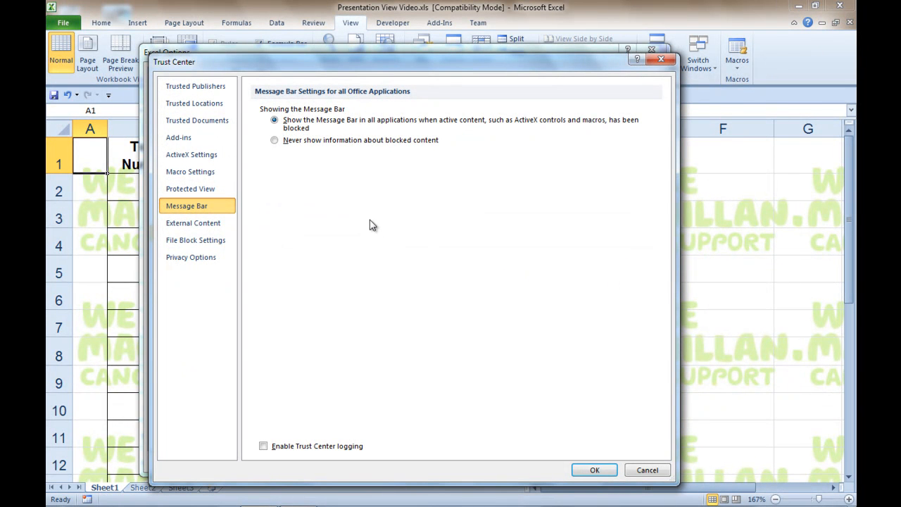
{"action": "mouse_move", "coordinate": [208, 174]}
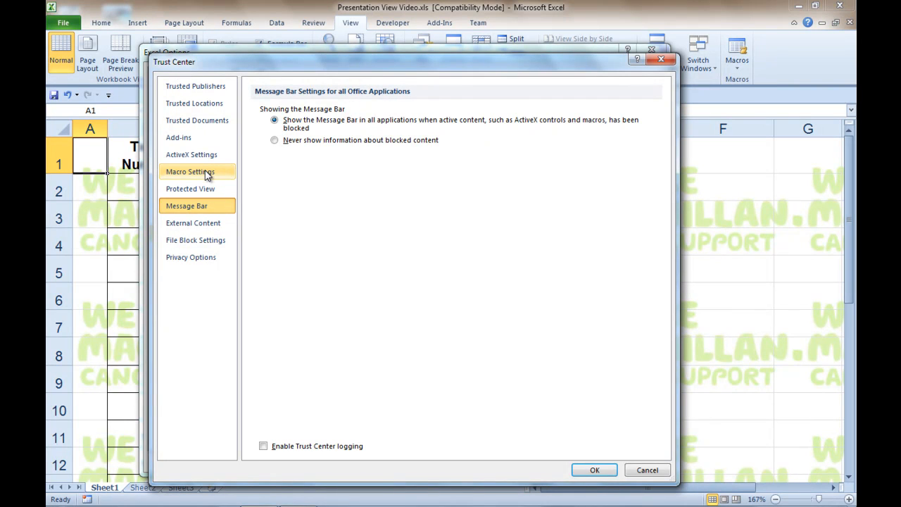
- Set Macro Settings to enable all macros, close Options, and return to File Info
{"action": "left_click", "coordinate": [190, 171]}
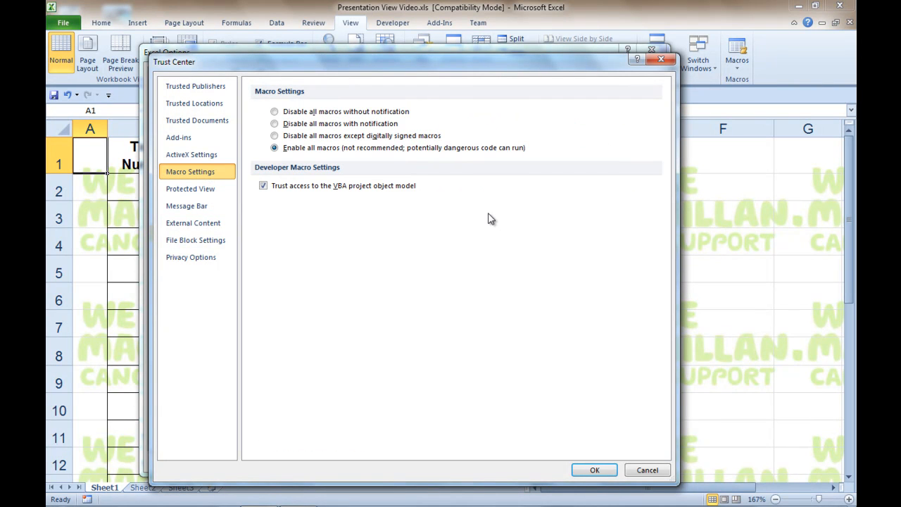
{"action": "left_click", "coordinate": [273, 147]}
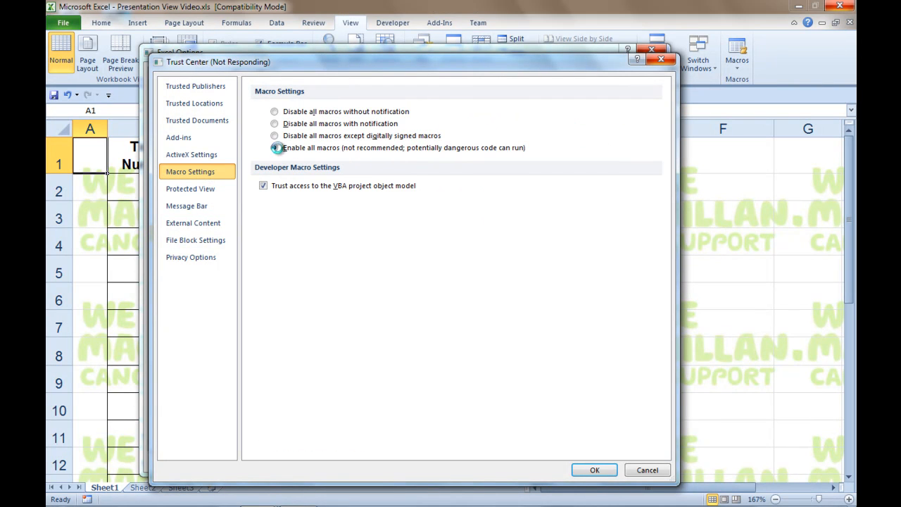
{"action": "left_click", "coordinate": [271, 147]}
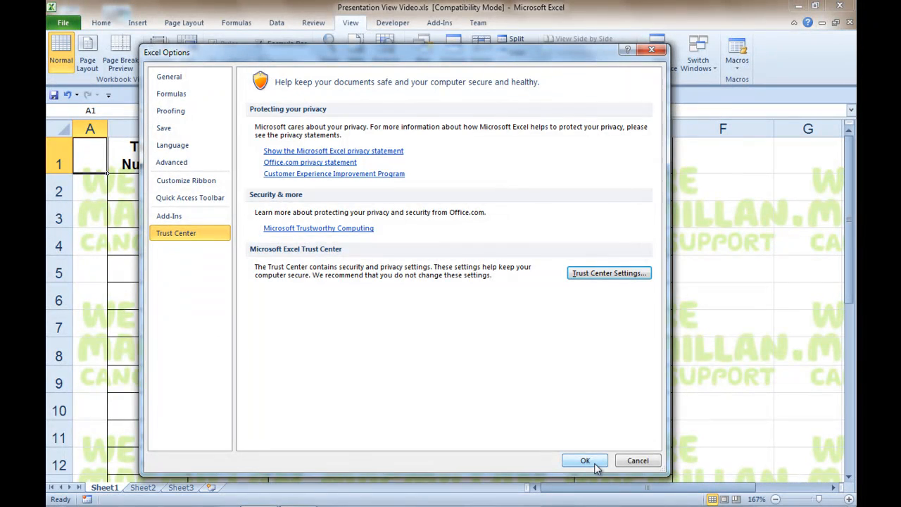
{"action": "left_click", "coordinate": [585, 459]}
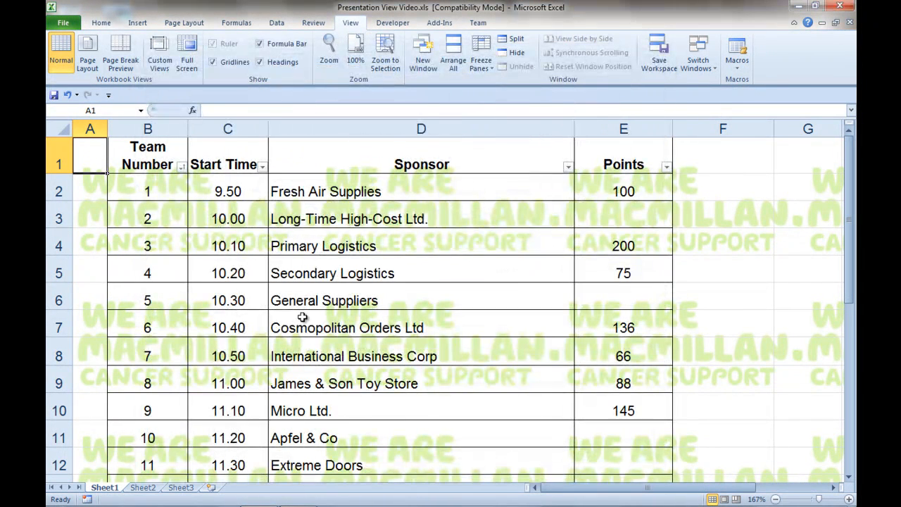
{"action": "left_click", "coordinate": [65, 23]}
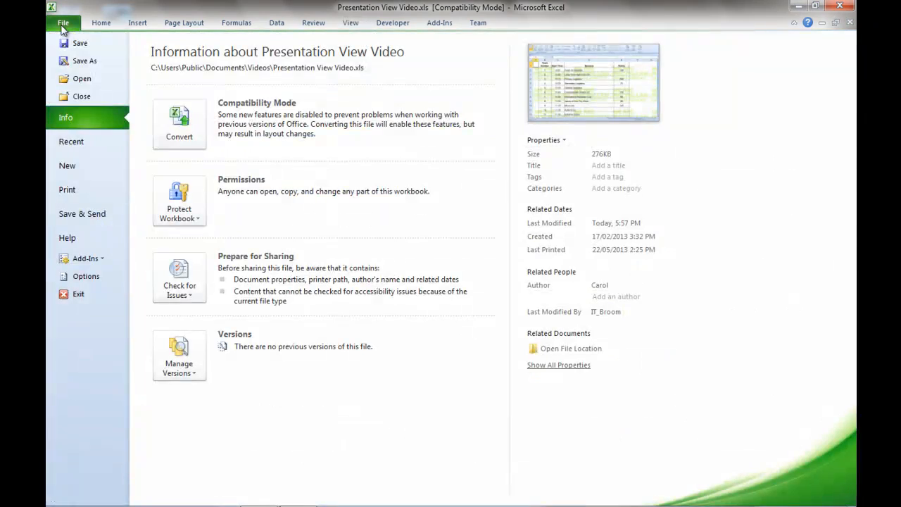
- Reopen Options at Customize Ribbon to check Developer is ticked, then close with OK
{"action": "left_click", "coordinate": [62, 22]}
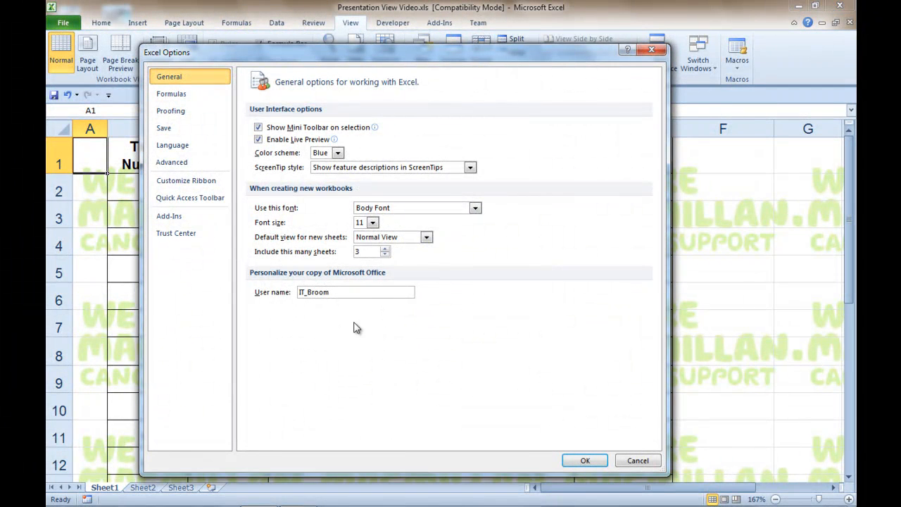
{"action": "mouse_move", "coordinate": [185, 233]}
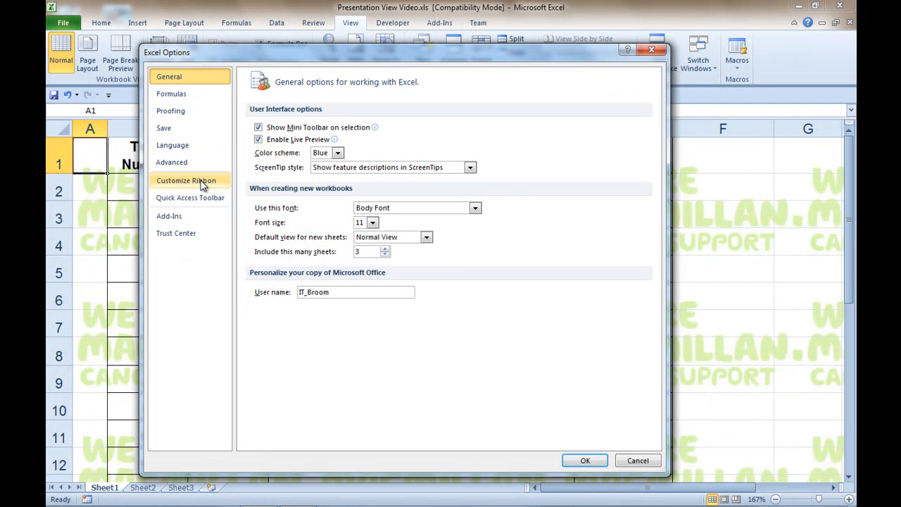
{"action": "left_click", "coordinate": [189, 180]}
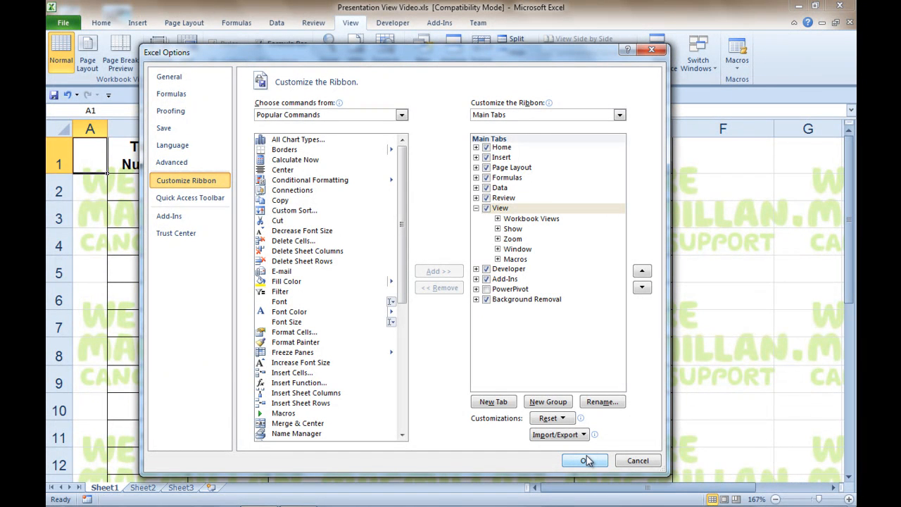
{"action": "left_click", "coordinate": [586, 460]}
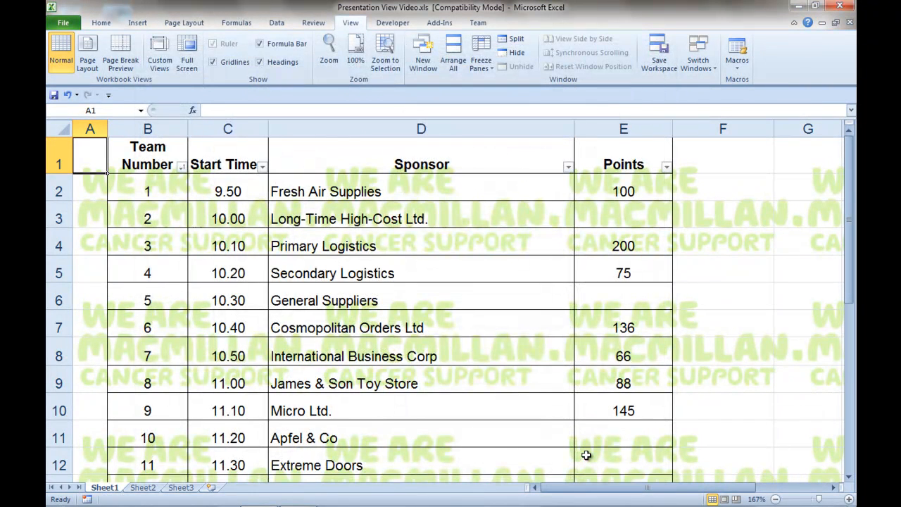
{"action": "mouse_move", "coordinate": [345, 192]}
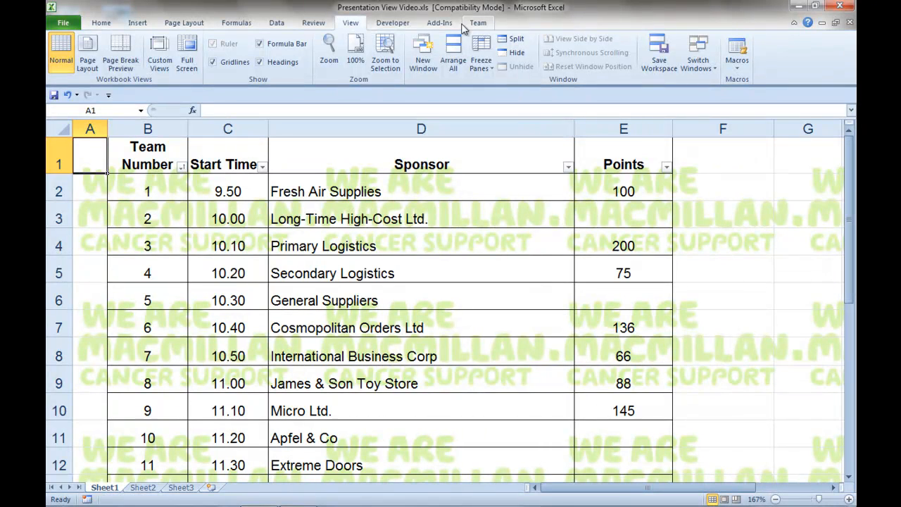
- Open the Visual Basic editor and display Module1's Full_View and Normal_View code
{"action": "left_click", "coordinate": [390, 24]}
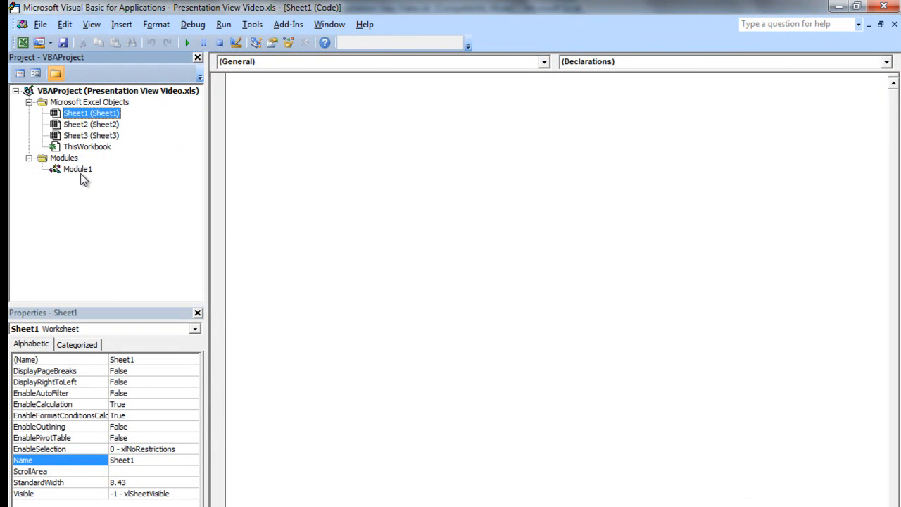
{"action": "double_click", "coordinate": [77, 169]}
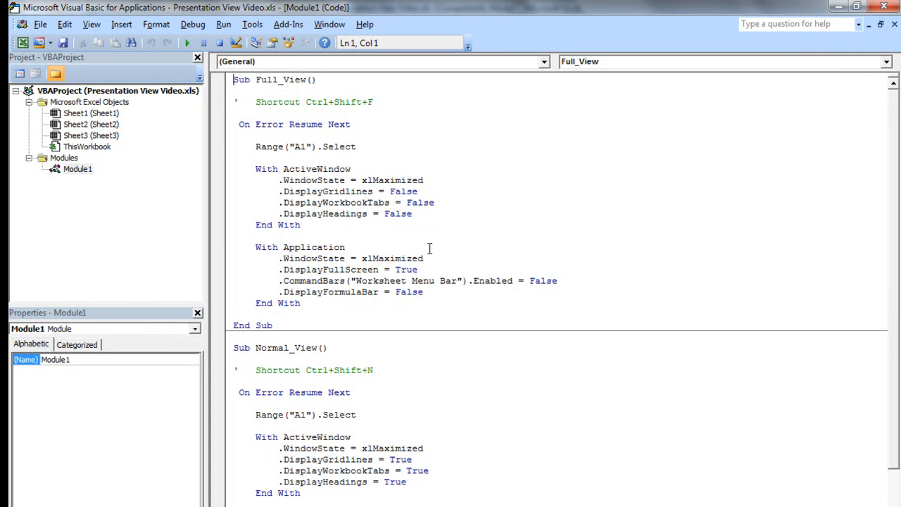
{"action": "scroll", "scroll_direction": "down", "scroll_amount": 3}
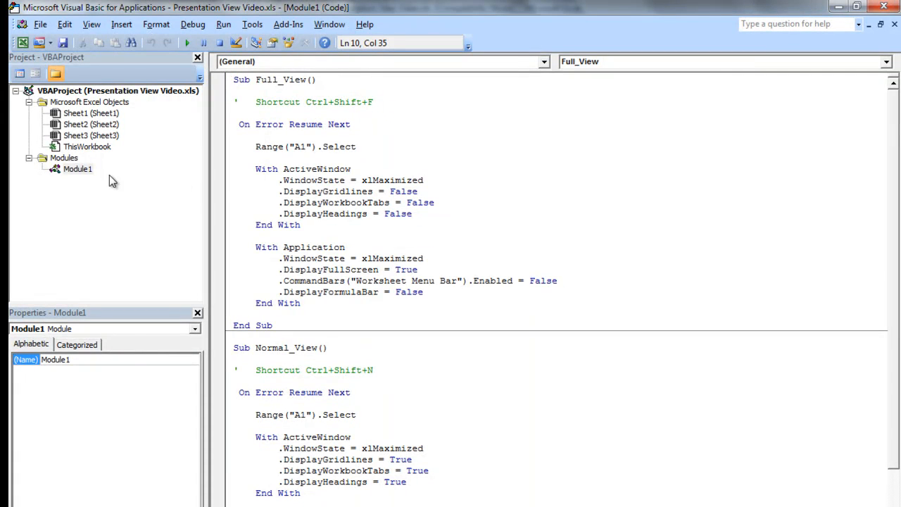
{"action": "left_click", "coordinate": [78, 169]}
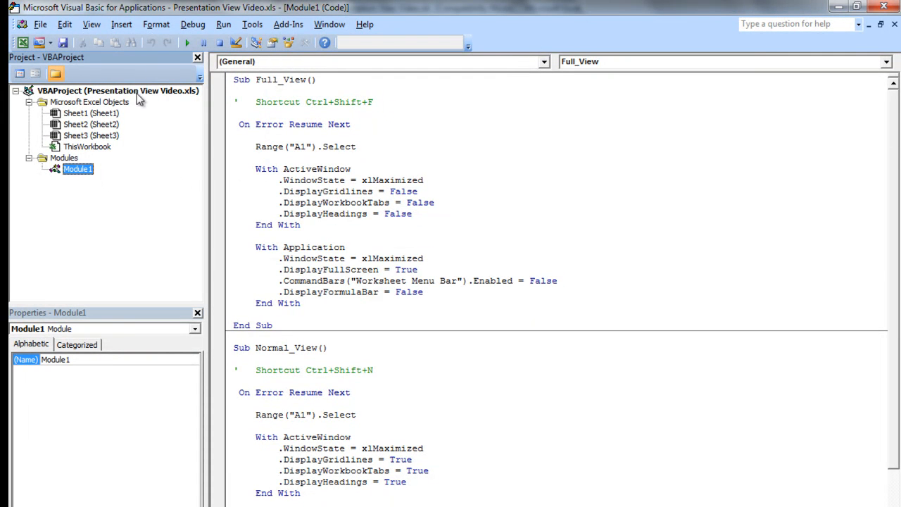
- Insert a new blank Module2, then return to Module1's code
{"action": "left_click", "coordinate": [119, 24]}
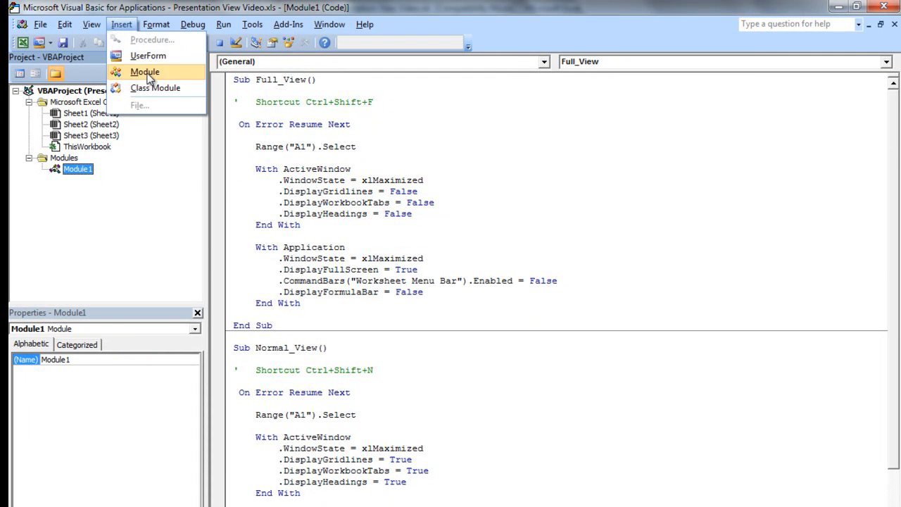
{"action": "left_click", "coordinate": [151, 71]}
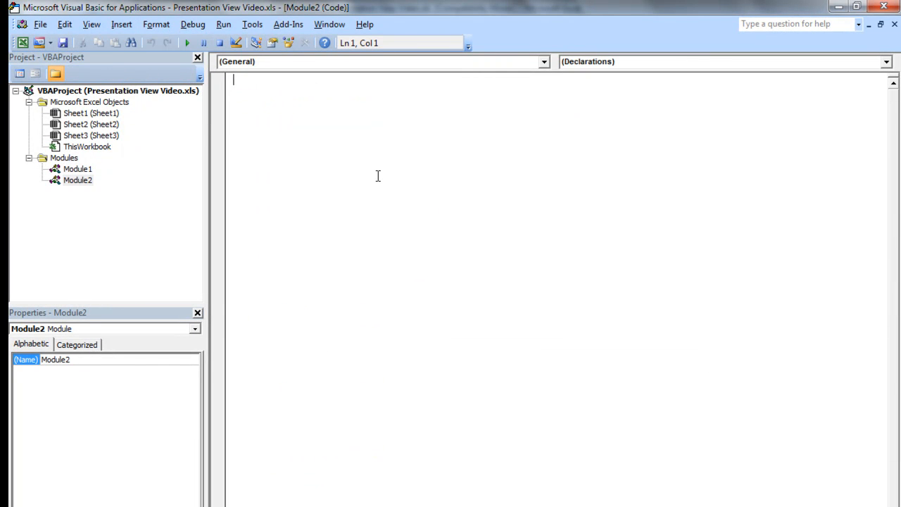
{"action": "mouse_move", "coordinate": [436, 181]}
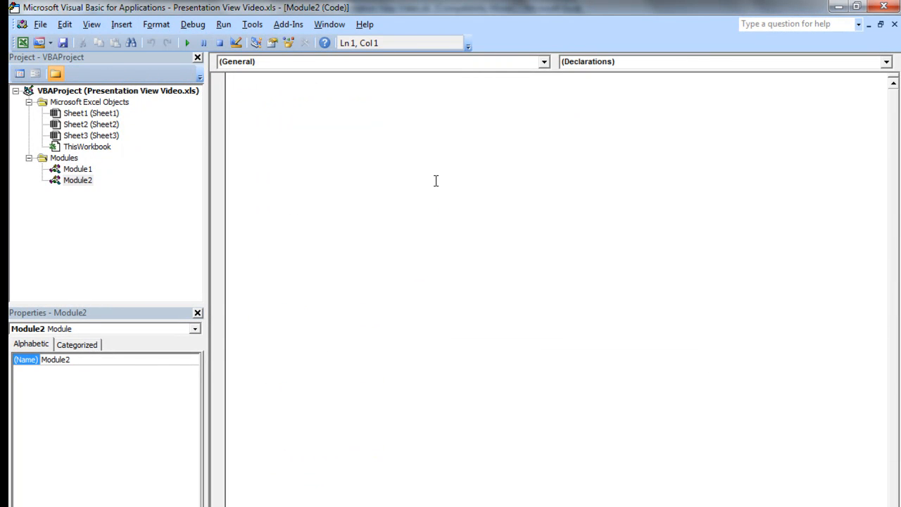
{"action": "right_click", "coordinate": [436, 181]}
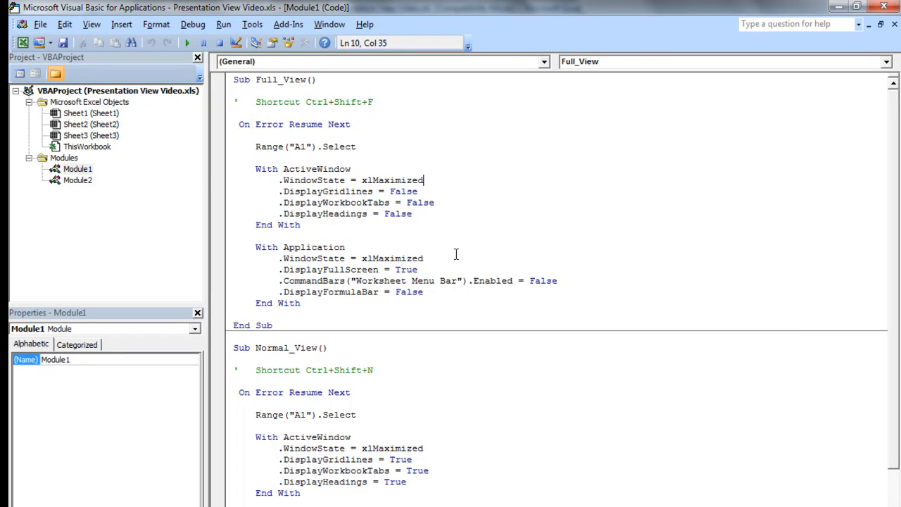
{"action": "mouse_move", "coordinate": [428, 316]}
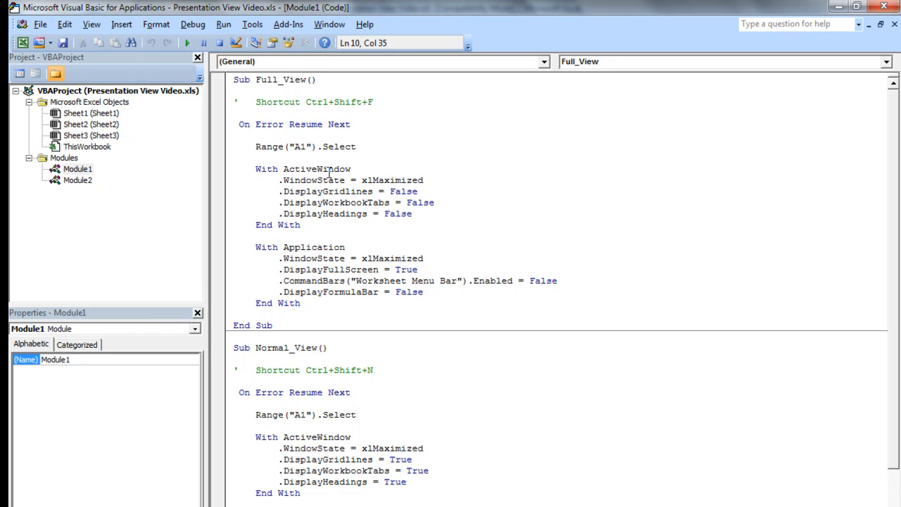
{"action": "double_click", "coordinate": [391, 180]}
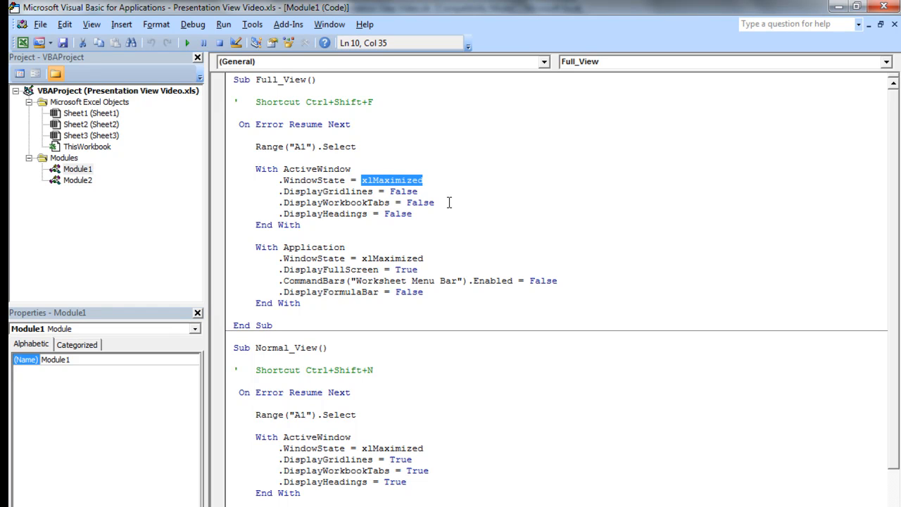
{"action": "mouse_move", "coordinate": [454, 202]}
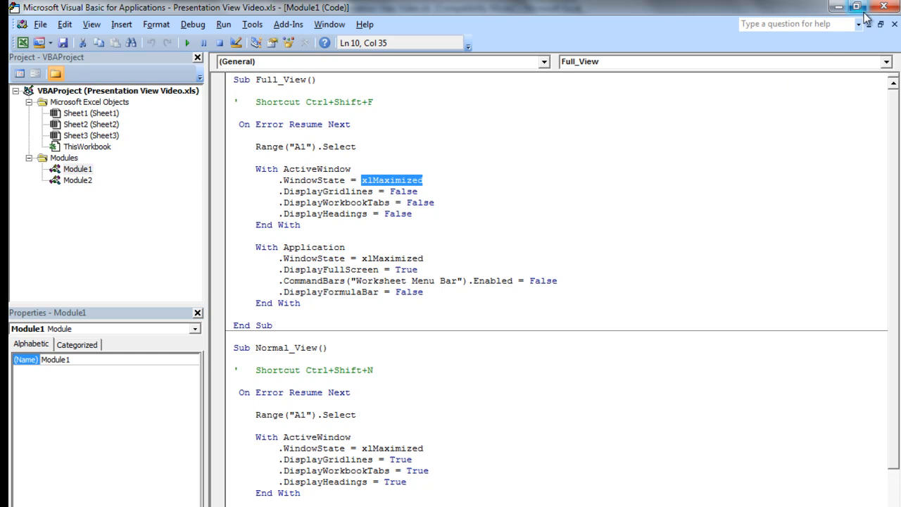
{"action": "mouse_move", "coordinate": [712, 105]}
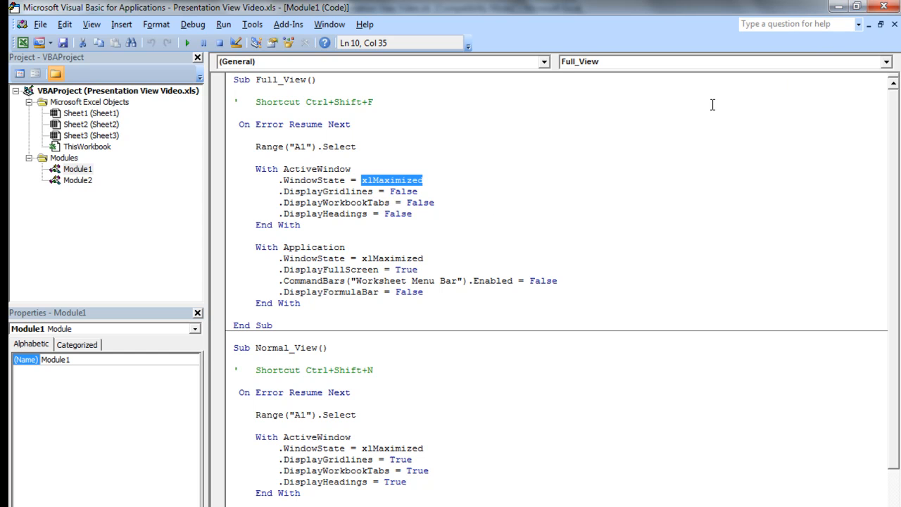
{"action": "left_click", "coordinate": [436, 203]}
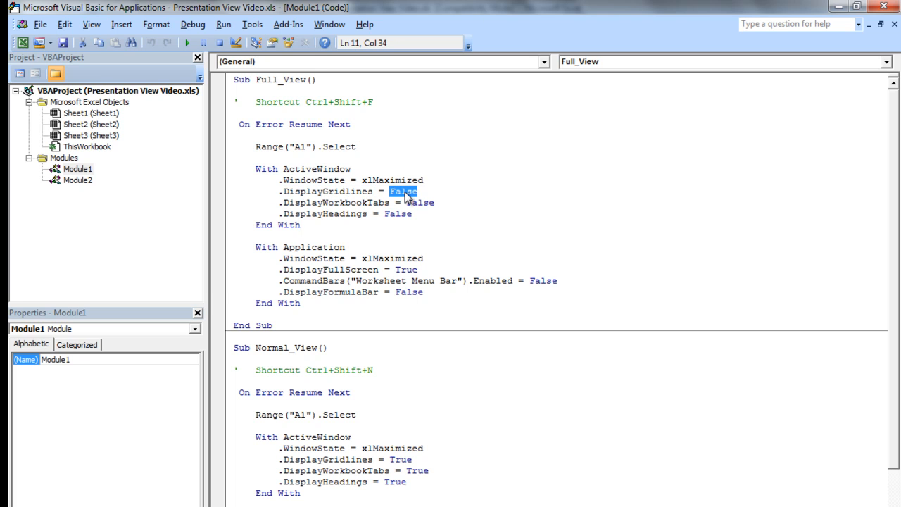
{"action": "mouse_move", "coordinate": [426, 241]}
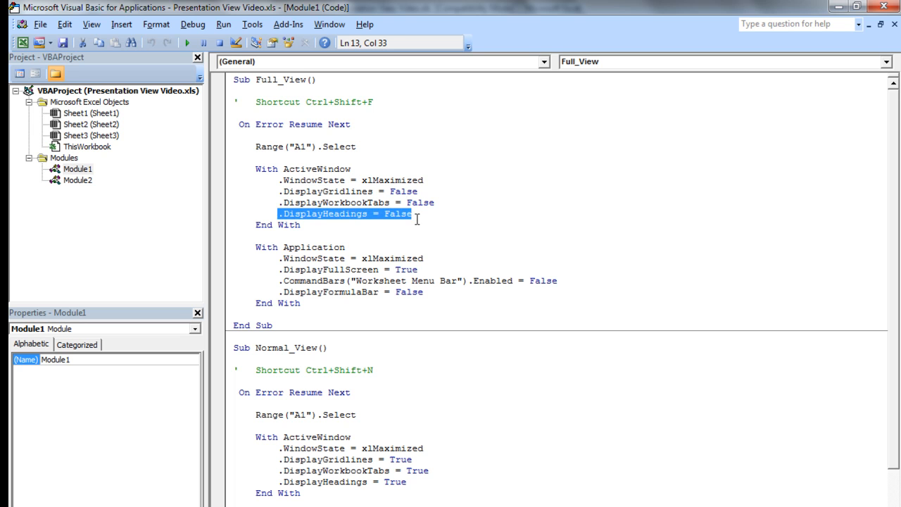
{"action": "scroll", "scroll_direction": "down", "scroll_amount": 3}
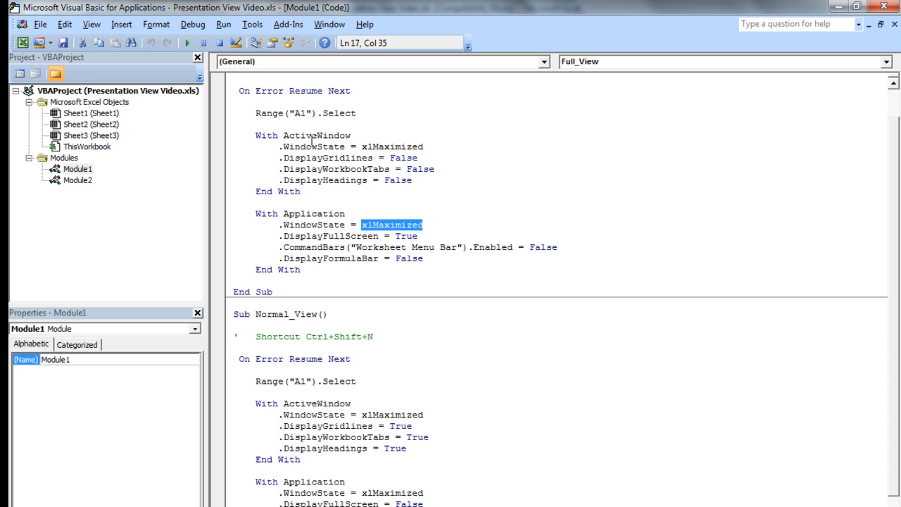
{"action": "mouse_move", "coordinate": [456, 222]}
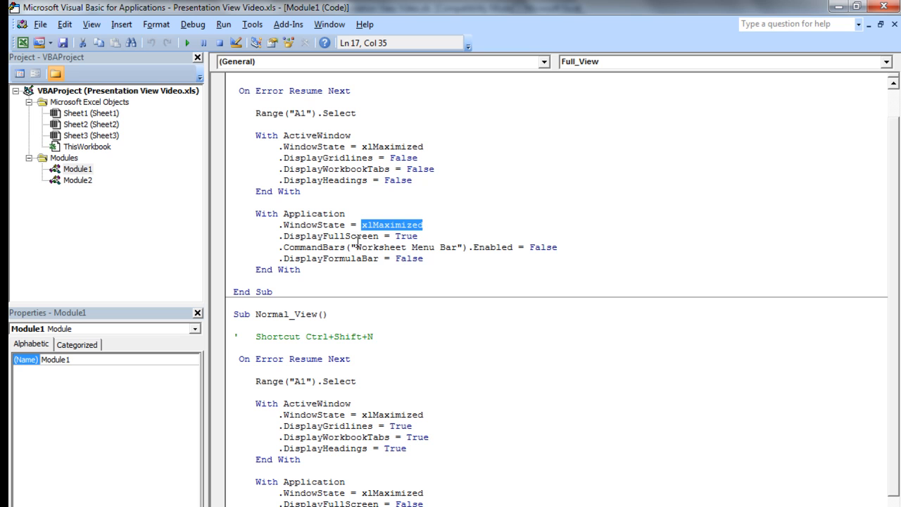
{"action": "left_click", "coordinate": [418, 236]}
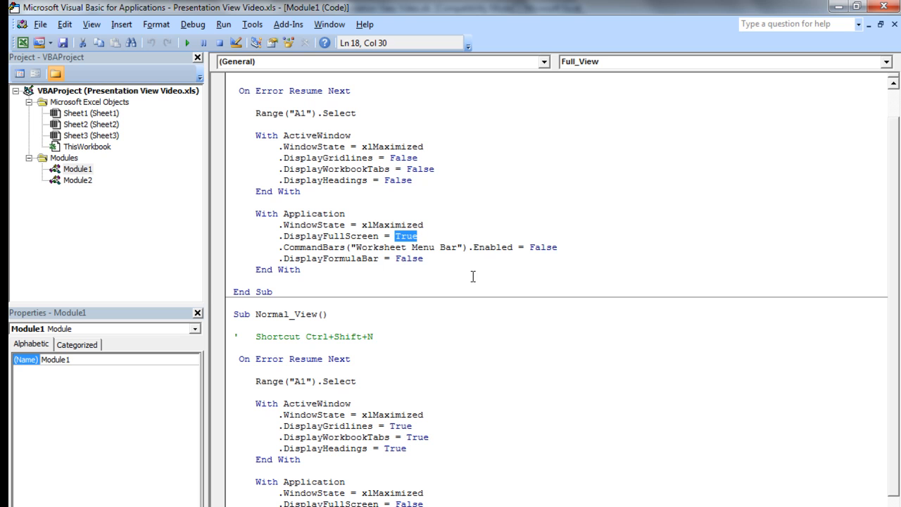
{"action": "mouse_move", "coordinate": [510, 255]}
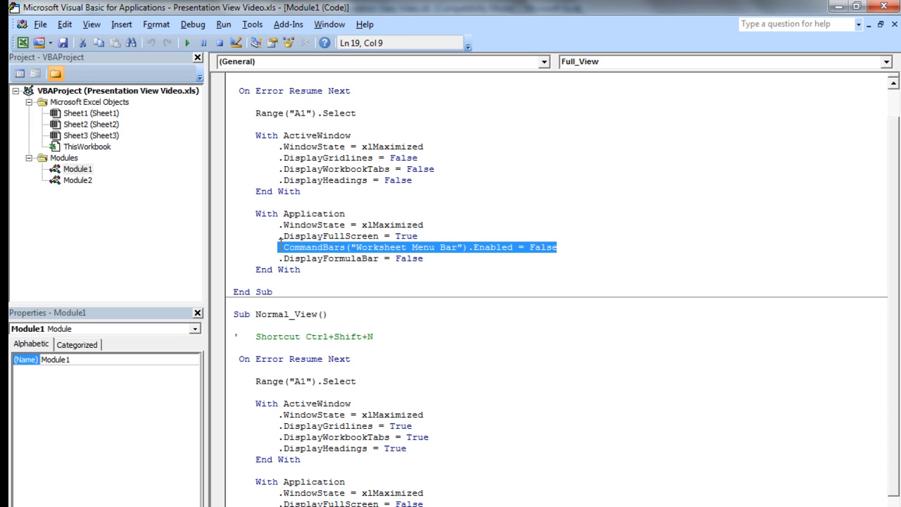
{"action": "mouse_move", "coordinate": [464, 269]}
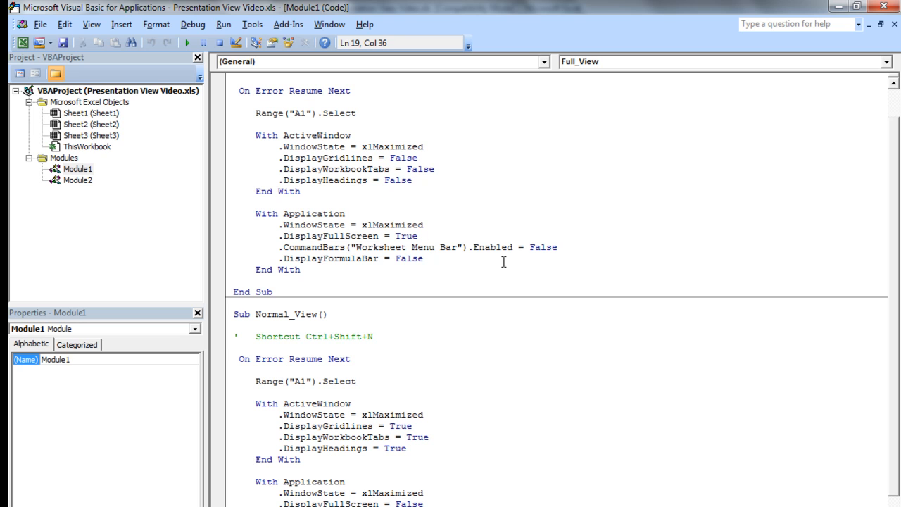
{"action": "left_click", "coordinate": [438, 263]}
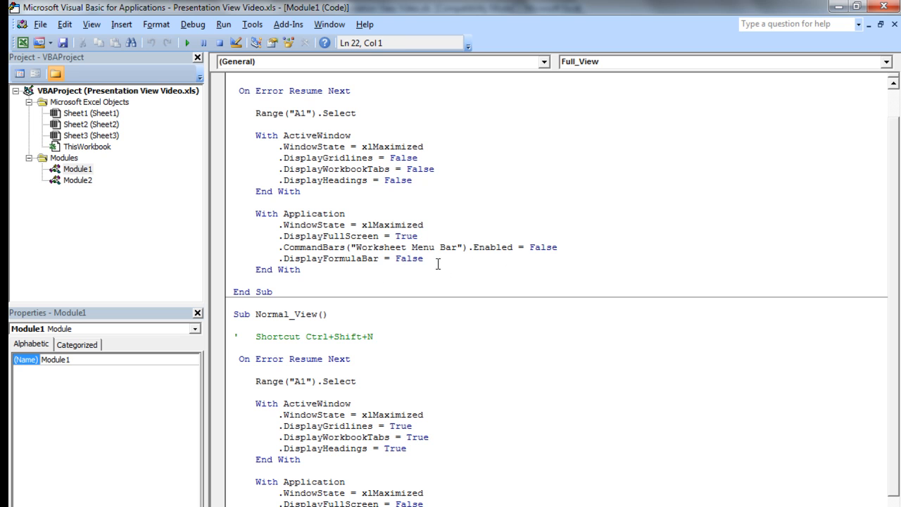
{"action": "mouse_move", "coordinate": [501, 239]}
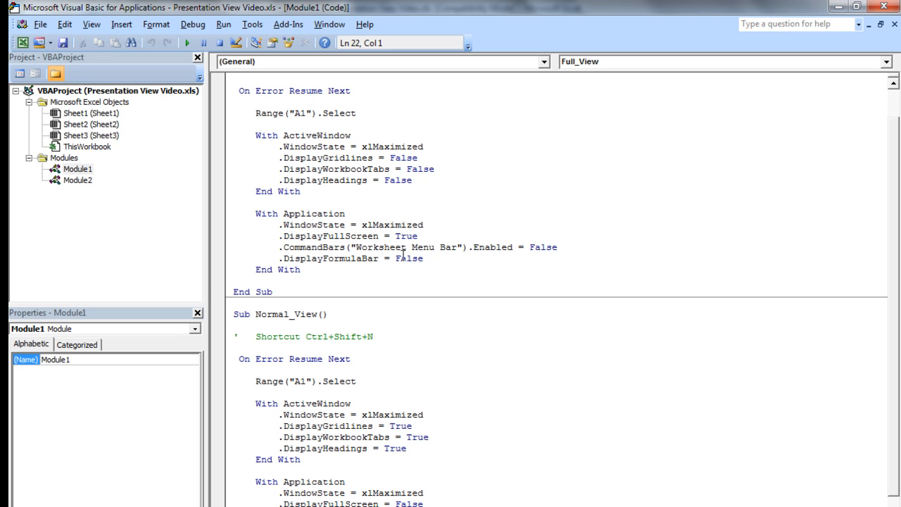
{"action": "double_click", "coordinate": [410, 258]}
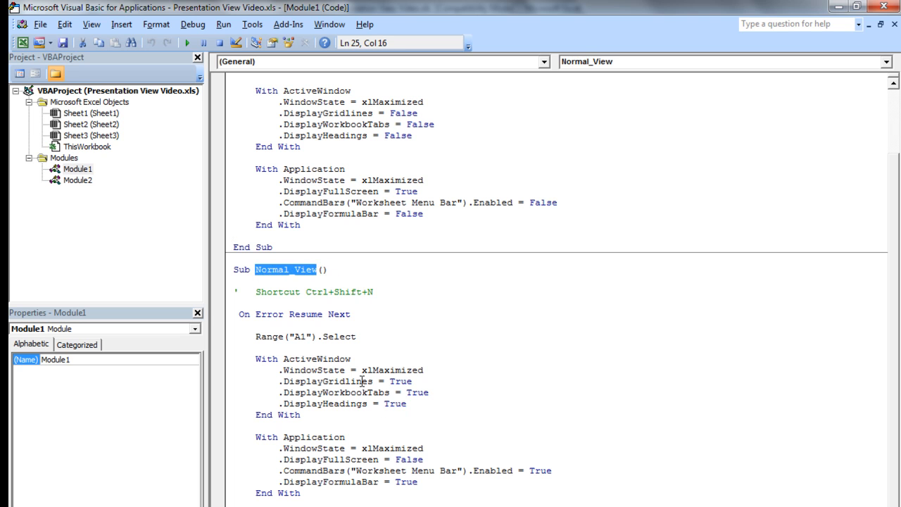
{"action": "mouse_move", "coordinate": [464, 457]}
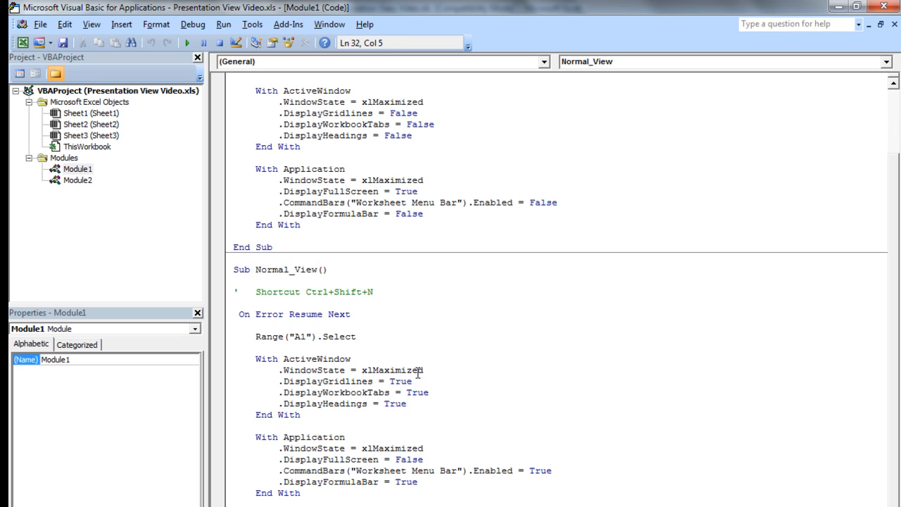
{"action": "double_click", "coordinate": [395, 369]}
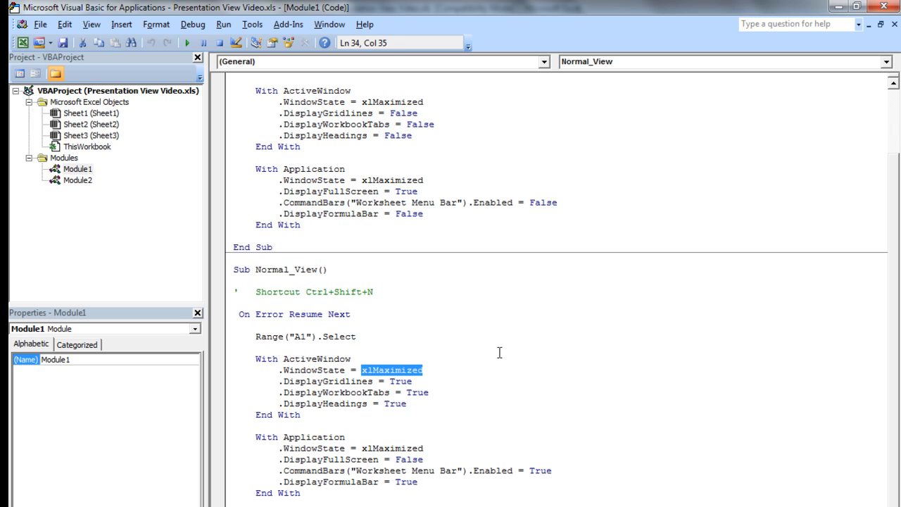
{"action": "mouse_move", "coordinate": [383, 353]}
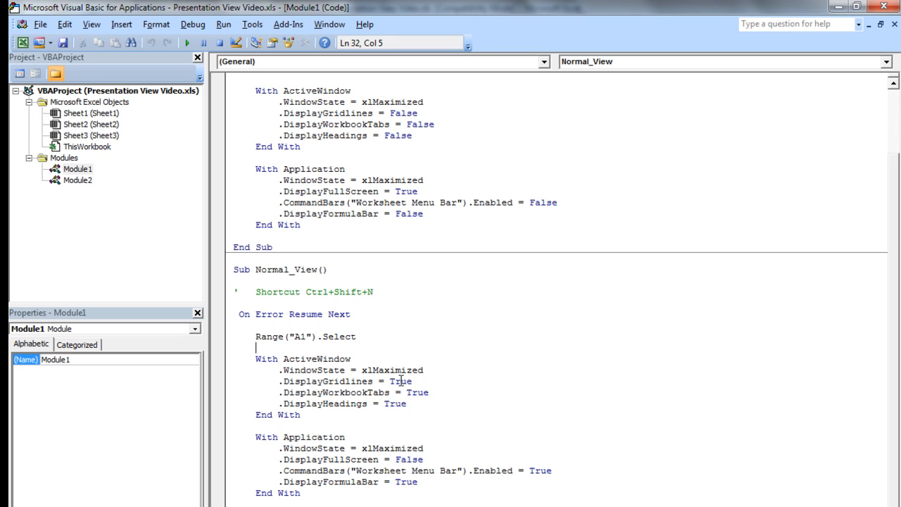
{"action": "mouse_move", "coordinate": [431, 392]}
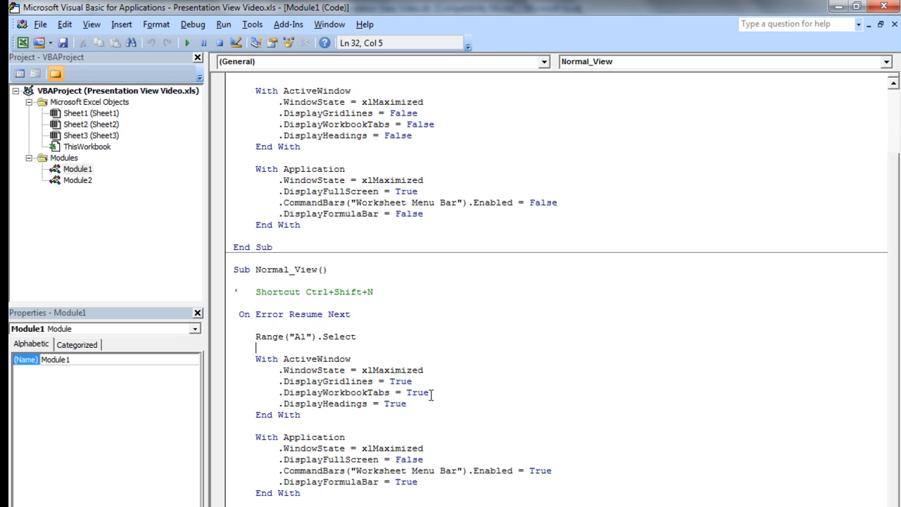
{"action": "mouse_move", "coordinate": [412, 430]}
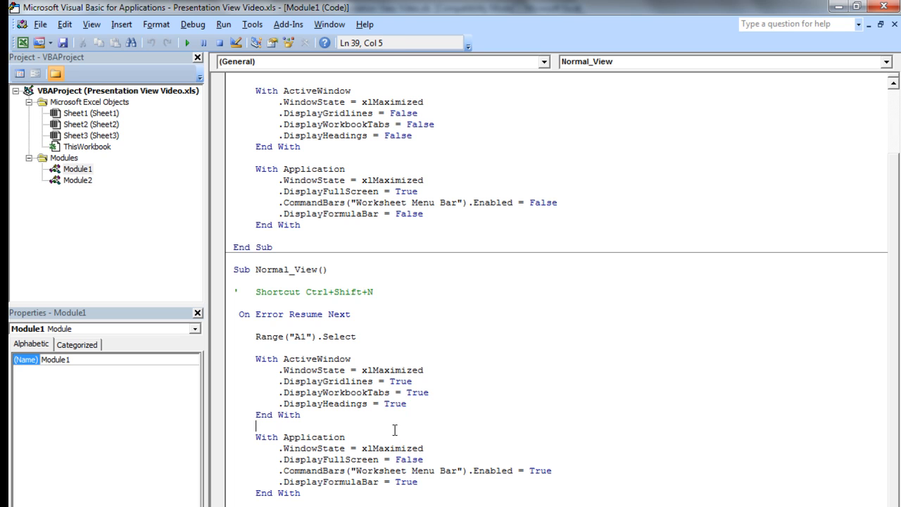
{"action": "mouse_move", "coordinate": [547, 476]}
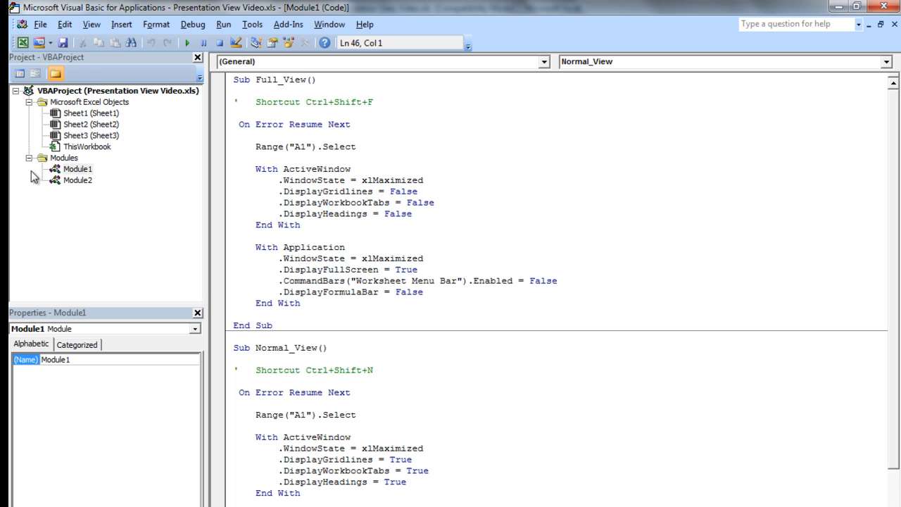
{"action": "mouse_move", "coordinate": [68, 45]}
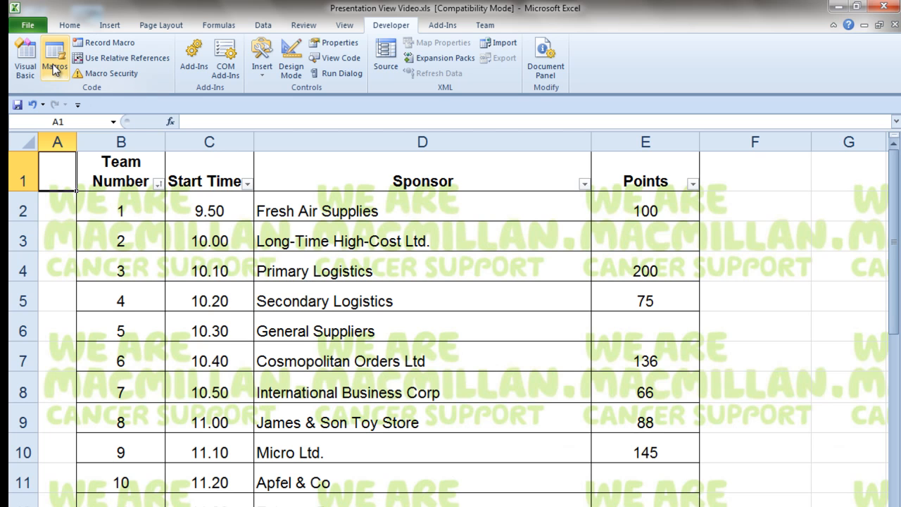
{"action": "mouse_move", "coordinate": [51, 54]}
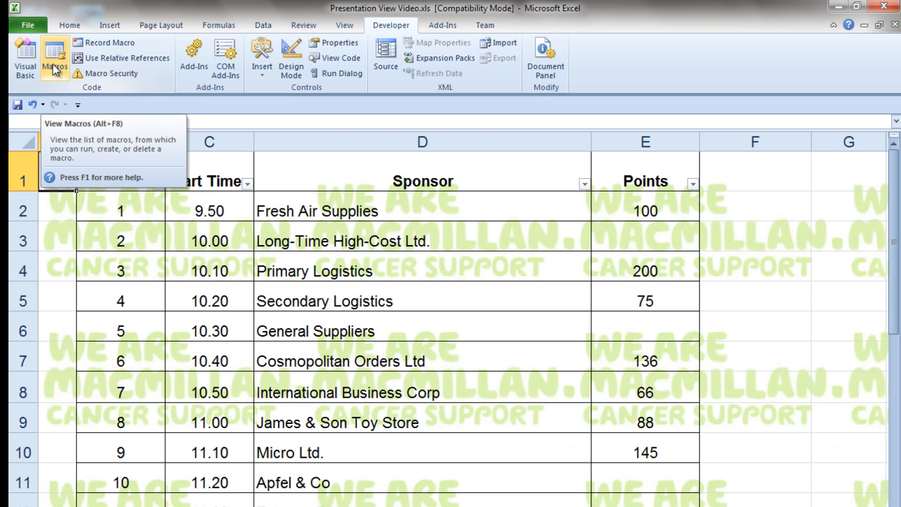
{"action": "left_click", "coordinate": [56, 50]}
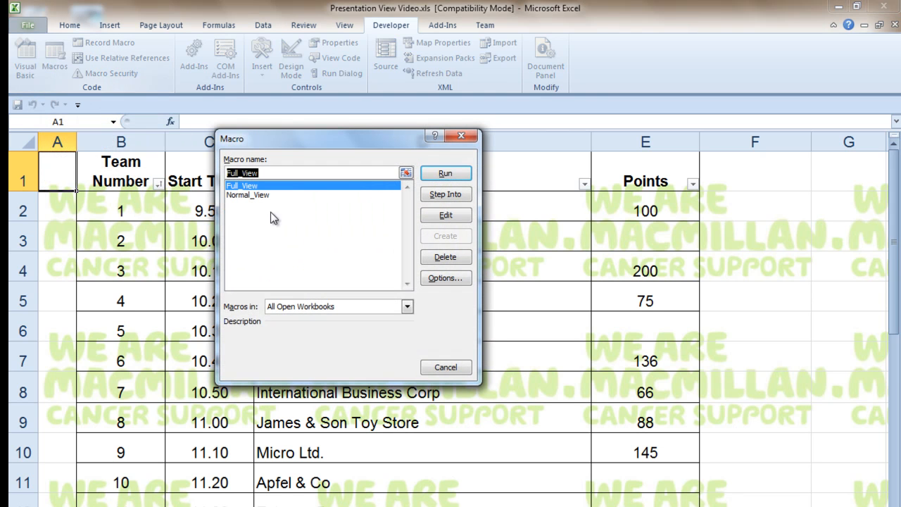
{"action": "mouse_move", "coordinate": [446, 278]}
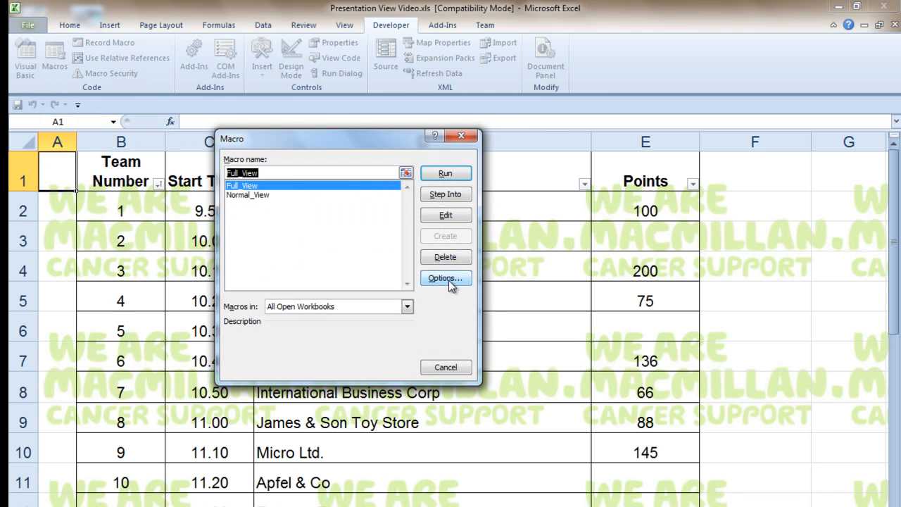
{"action": "left_click", "coordinate": [445, 278]}
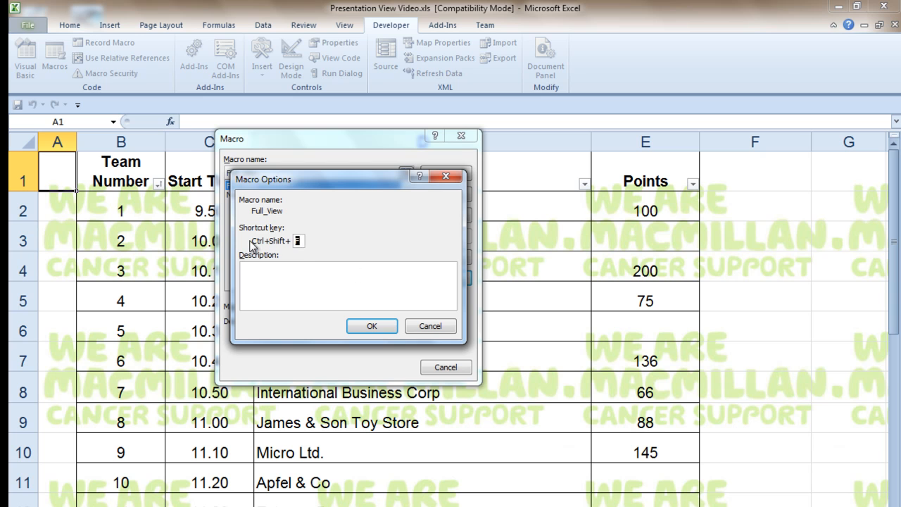
{"action": "mouse_move", "coordinate": [312, 258]}
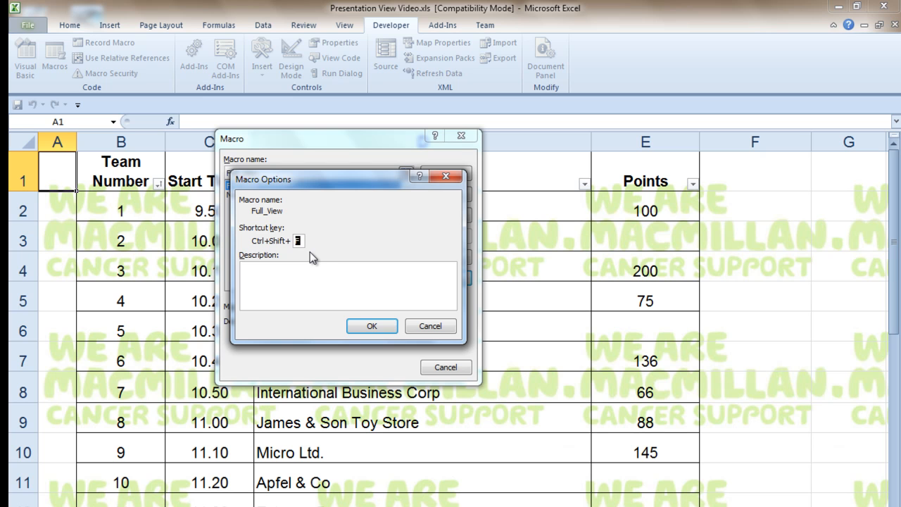
{"action": "mouse_move", "coordinate": [339, 250]}
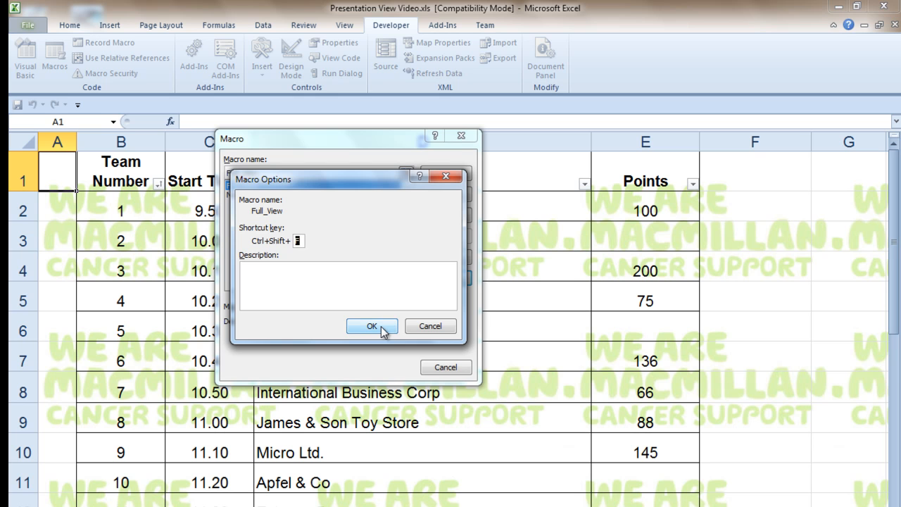
{"action": "left_click", "coordinate": [370, 326]}
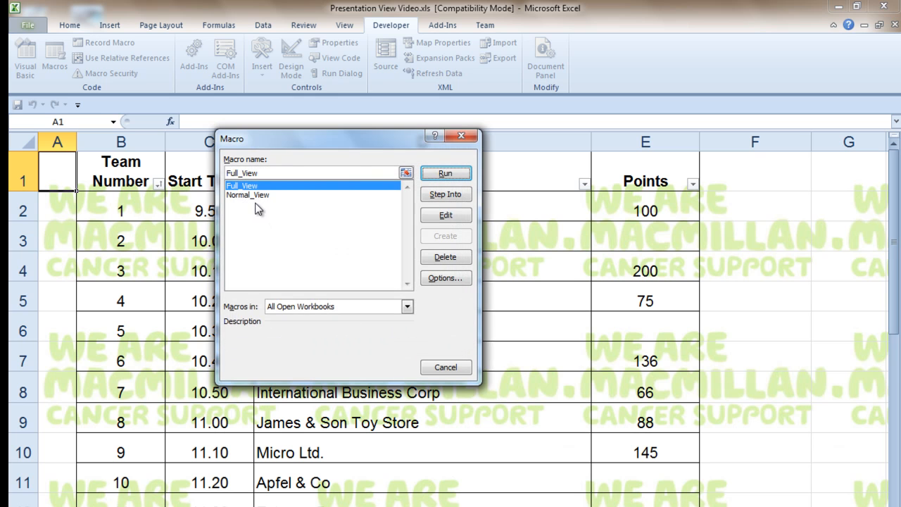
{"action": "left_click", "coordinate": [256, 195]}
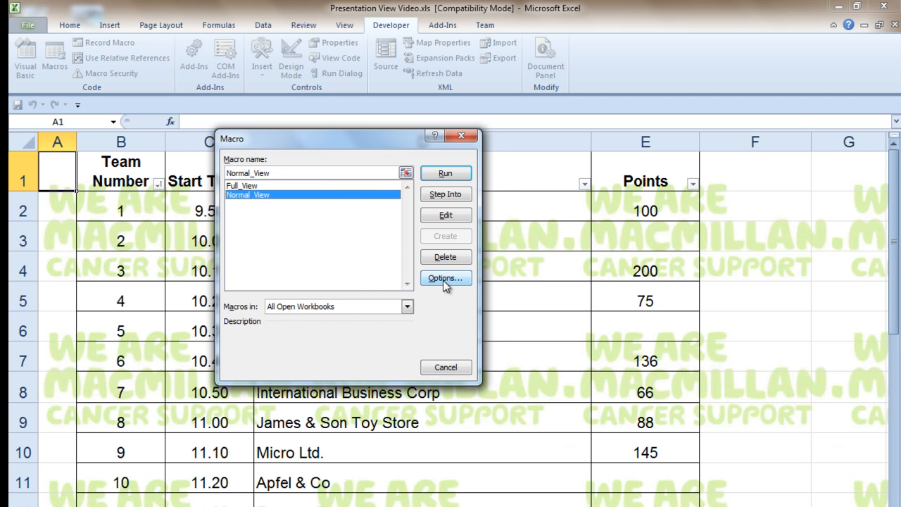
{"action": "left_click", "coordinate": [445, 278]}
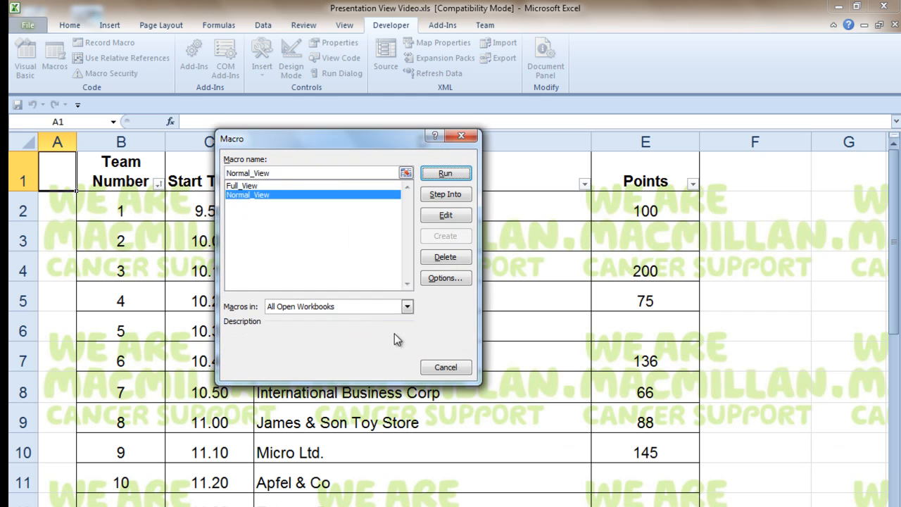
{"action": "left_click", "coordinate": [446, 173]}
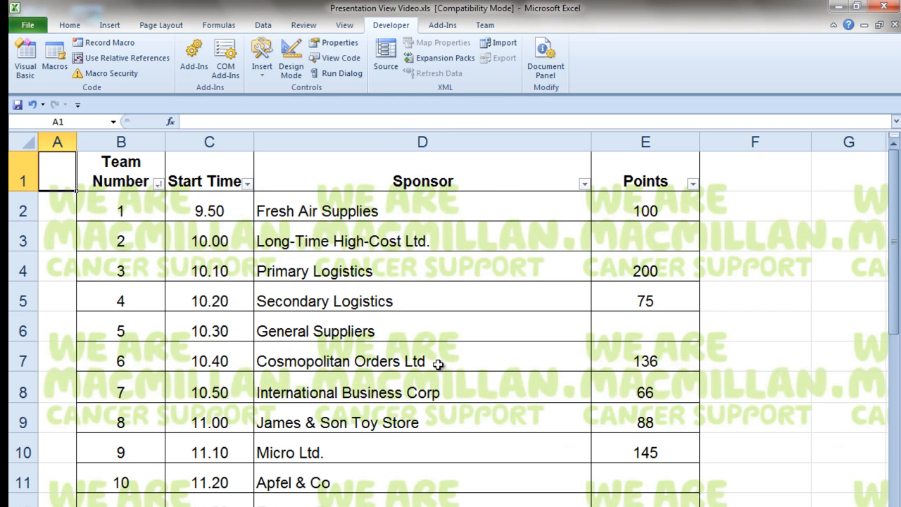
{"action": "mouse_move", "coordinate": [416, 309]}
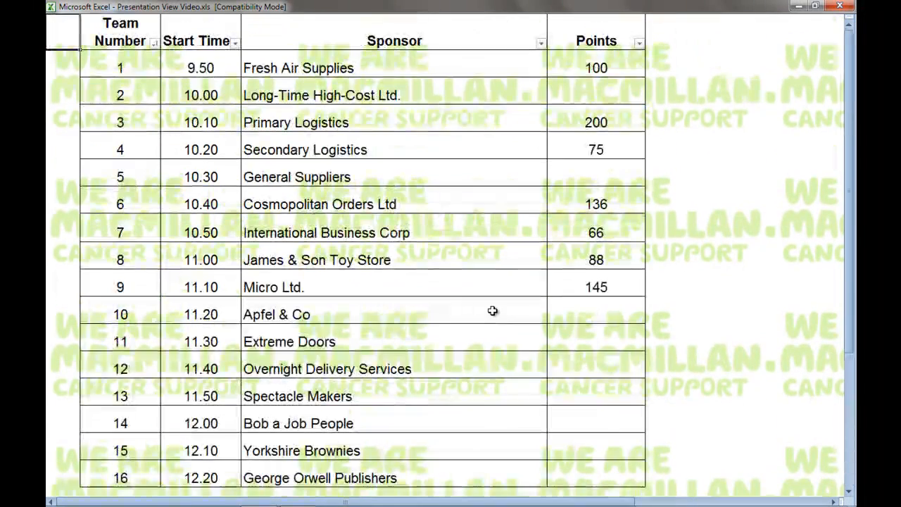
{"action": "mouse_move", "coordinate": [749, 205]}
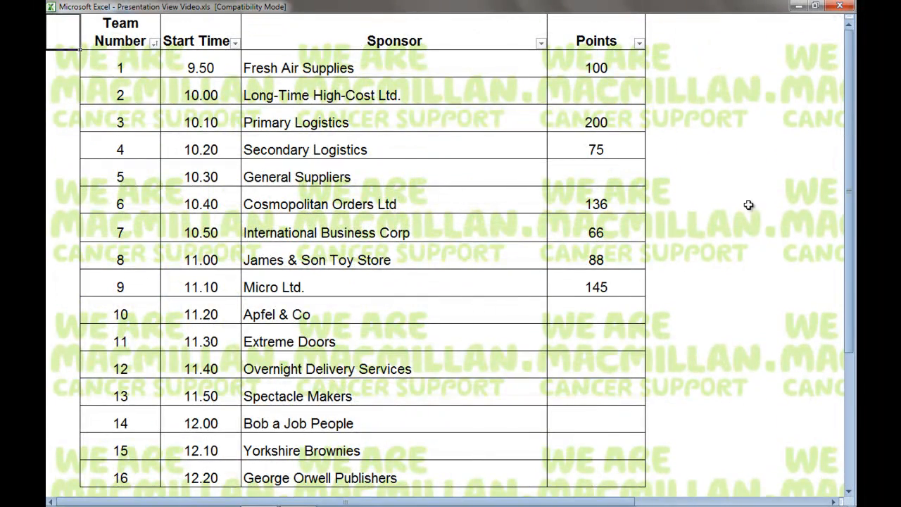
{"action": "mouse_move", "coordinate": [697, 179]}
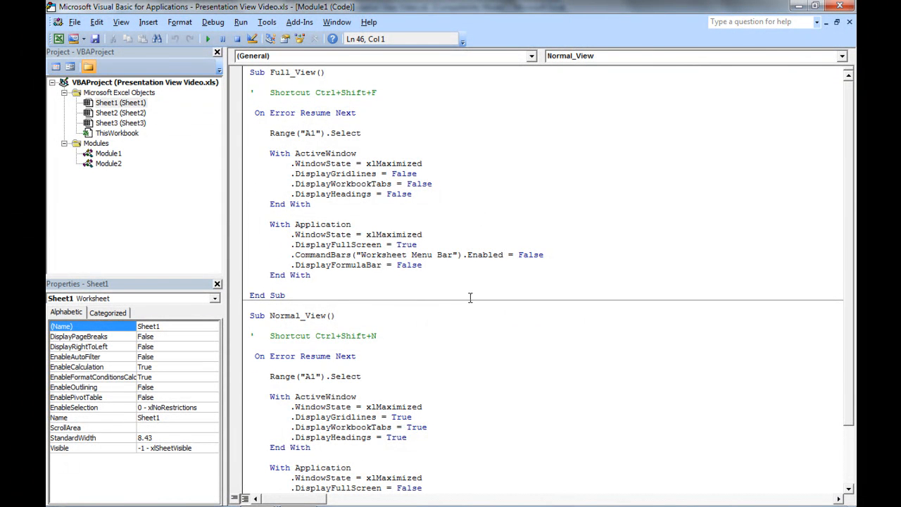
{"action": "mouse_move", "coordinate": [280, 196]}
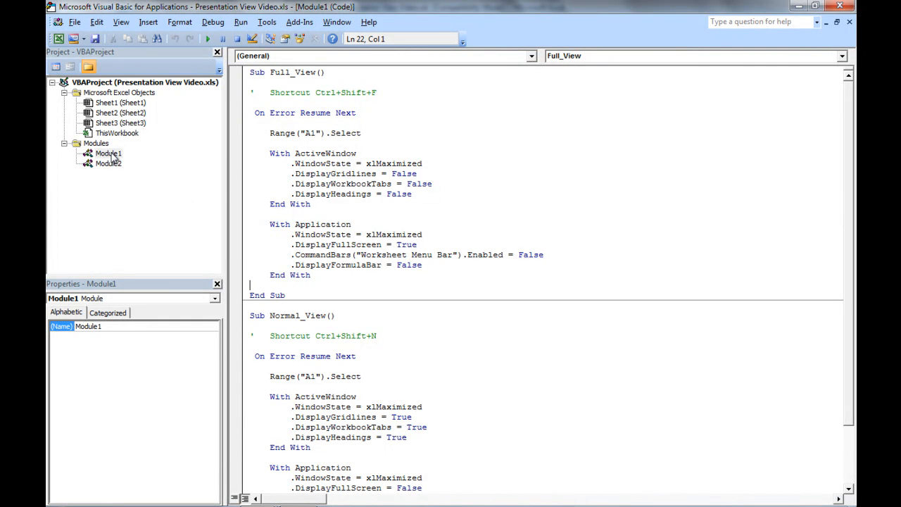
- Select Module1 in the expanded VBAProject tree and type the name 'Presentation'
{"action": "left_click", "coordinate": [99, 153]}
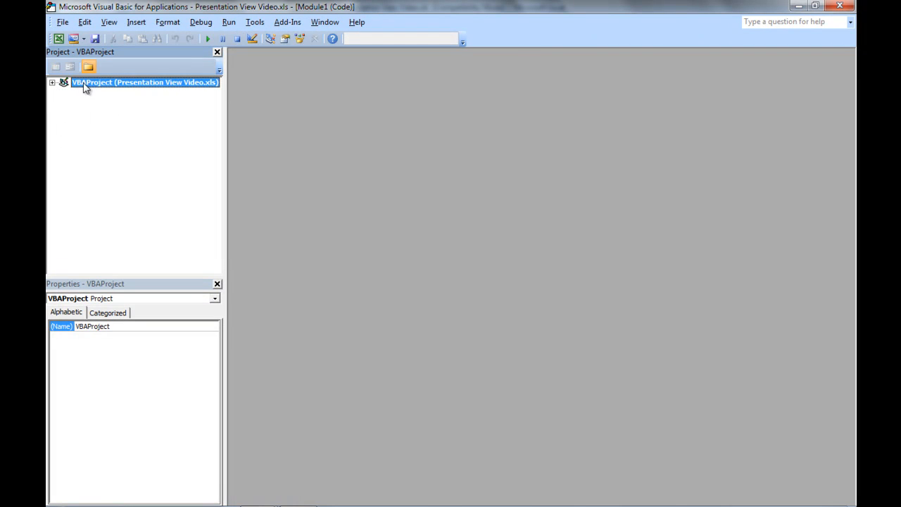
{"action": "mouse_move", "coordinate": [101, 108]}
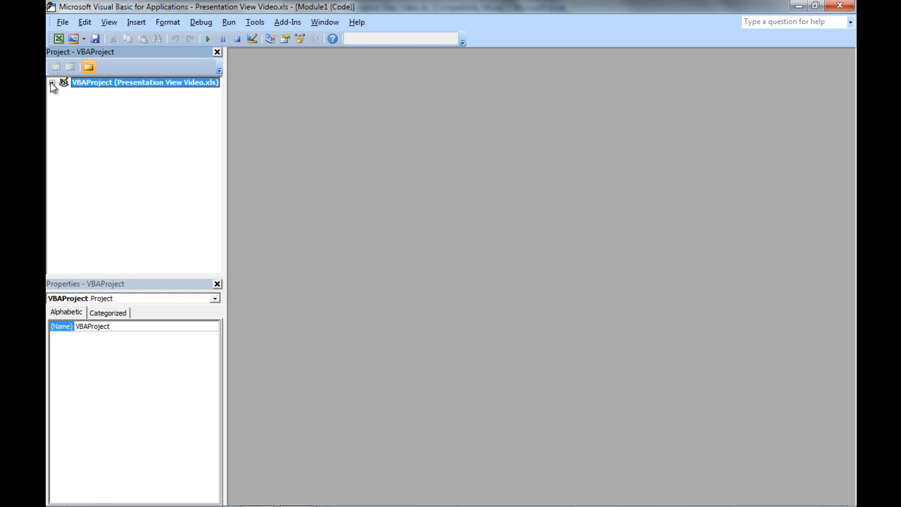
{"action": "left_click", "coordinate": [52, 86]}
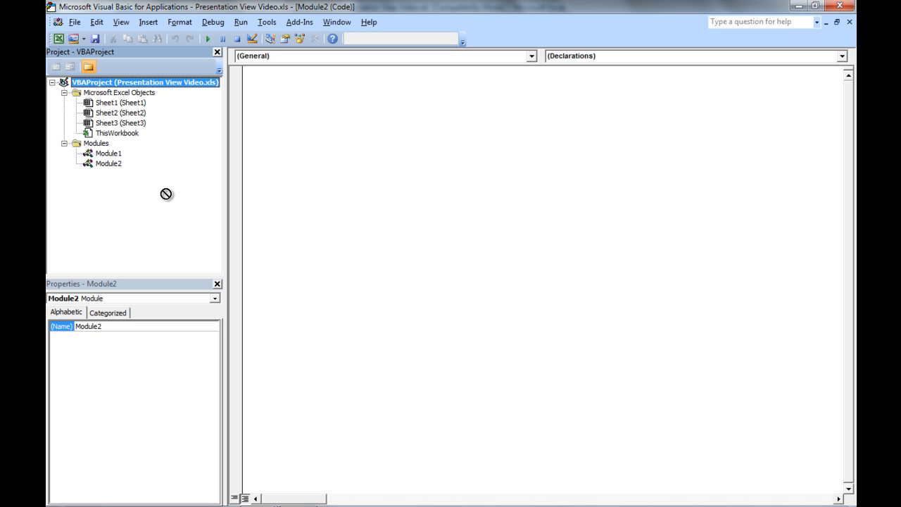
{"action": "mouse_move", "coordinate": [125, 166]}
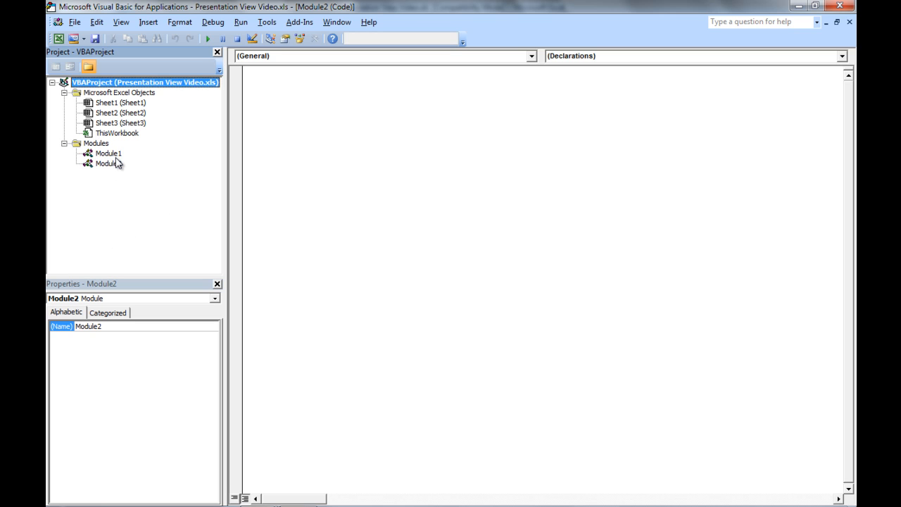
{"action": "left_click", "coordinate": [108, 153]}
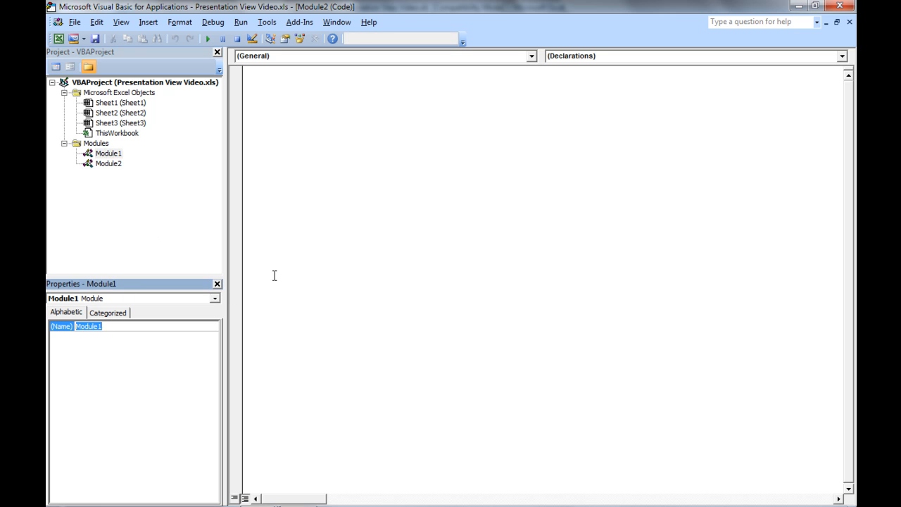
{"action": "type", "text": "Presentation_View"}
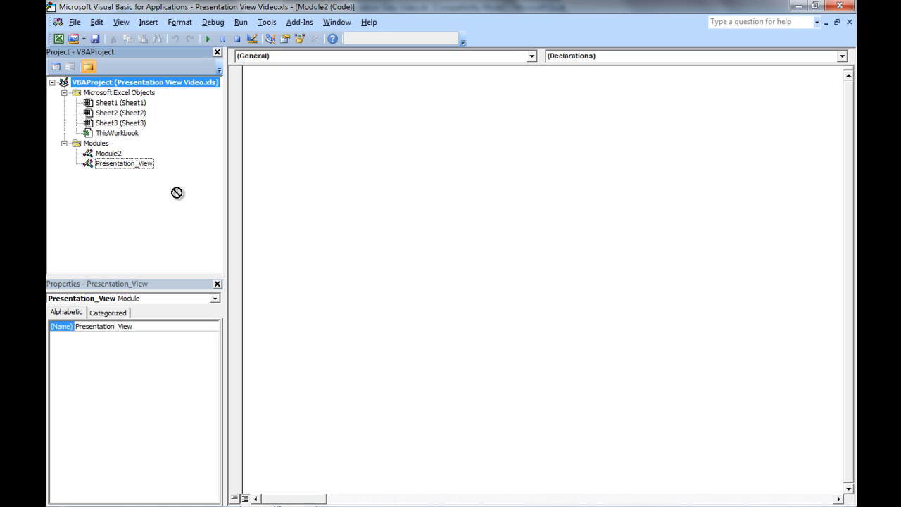
- Commit the Presentation_View module name and open its Full_View and Normal_View code
{"action": "left_click", "coordinate": [124, 163]}
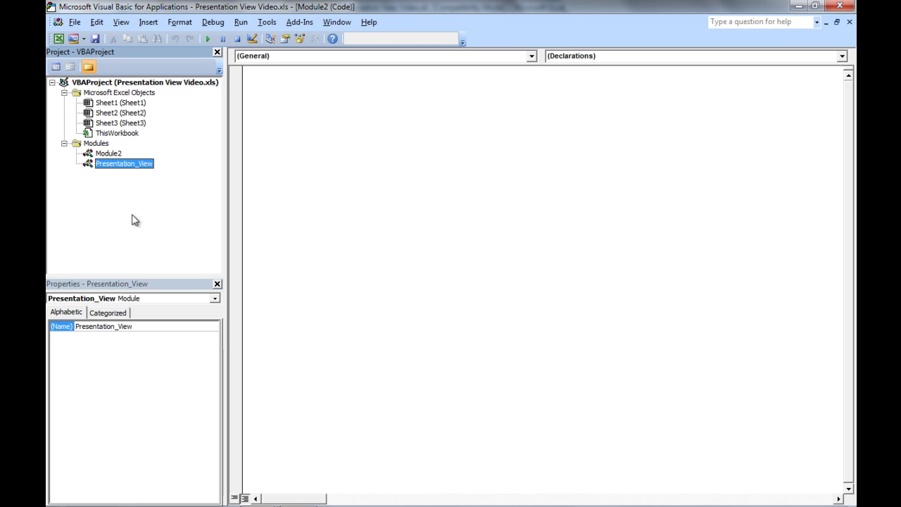
{"action": "mouse_move", "coordinate": [185, 216]}
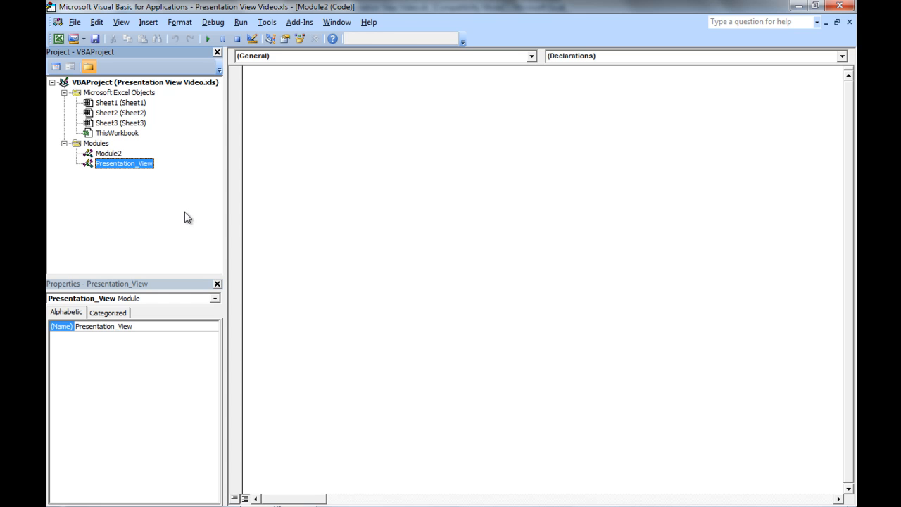
{"action": "mouse_move", "coordinate": [149, 195]}
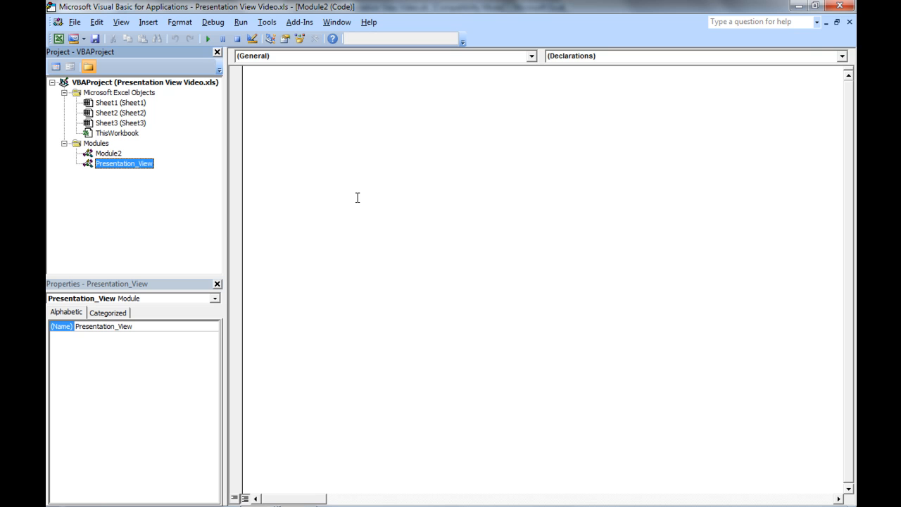
{"action": "mouse_move", "coordinate": [612, 80]}
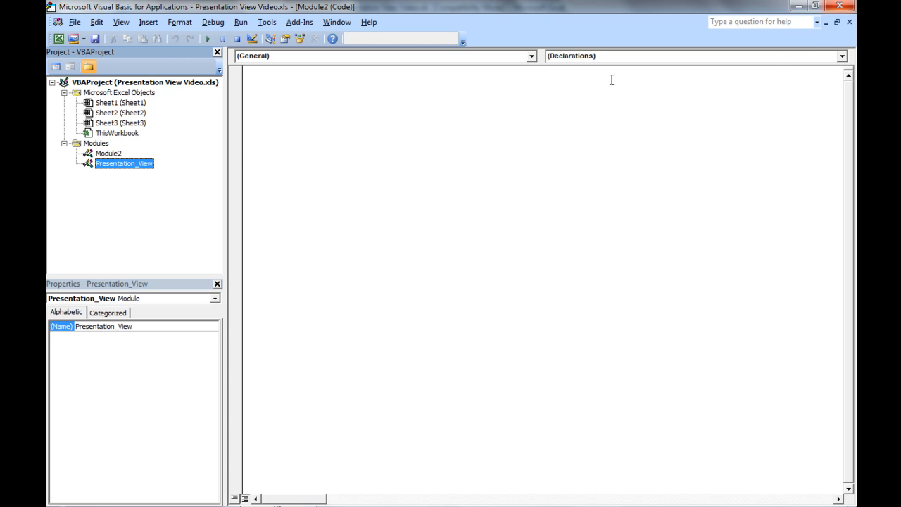
{"action": "double_click", "coordinate": [126, 163]}
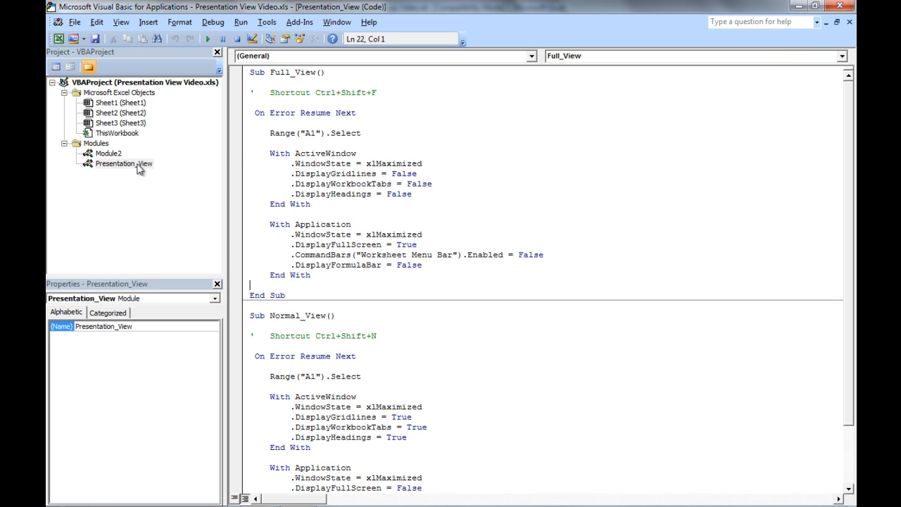
{"action": "mouse_move", "coordinate": [526, 246]}
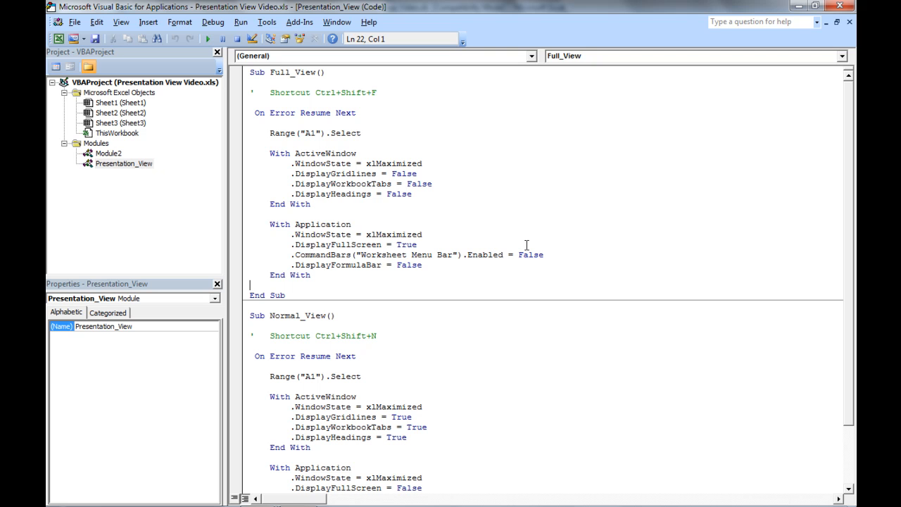